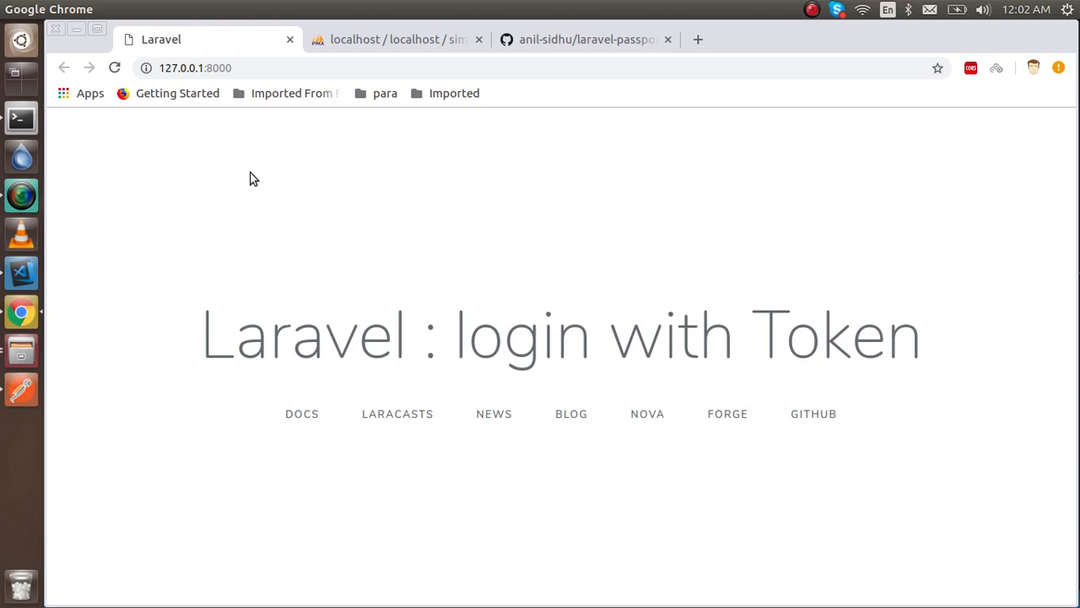
pyautogui.moveTo(20, 271)
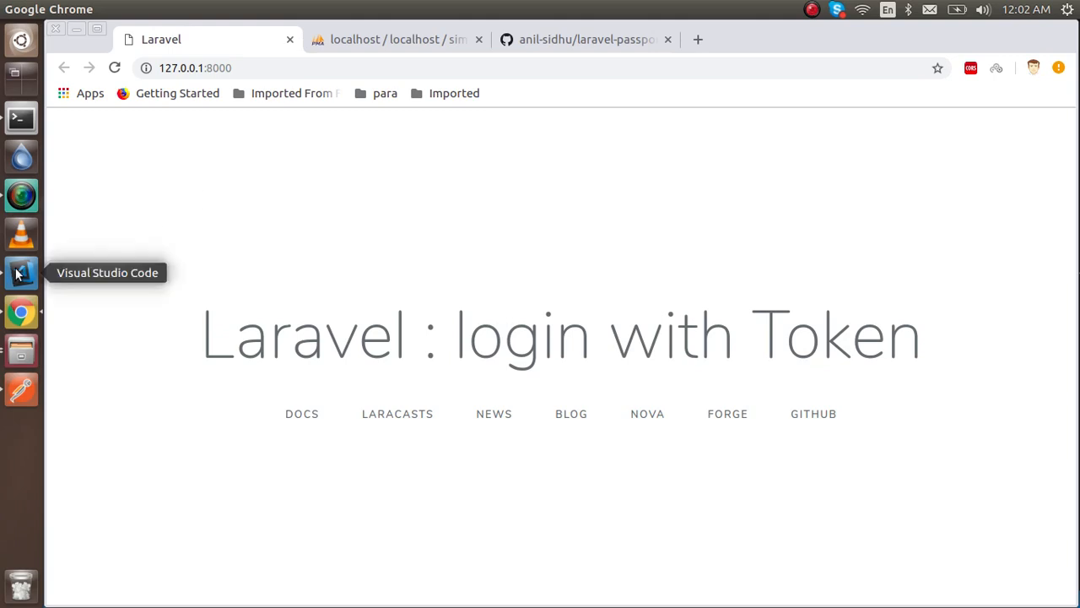
# - Review the login and details routes in api.php, then return to UserController.php
pyautogui.click(20, 272)
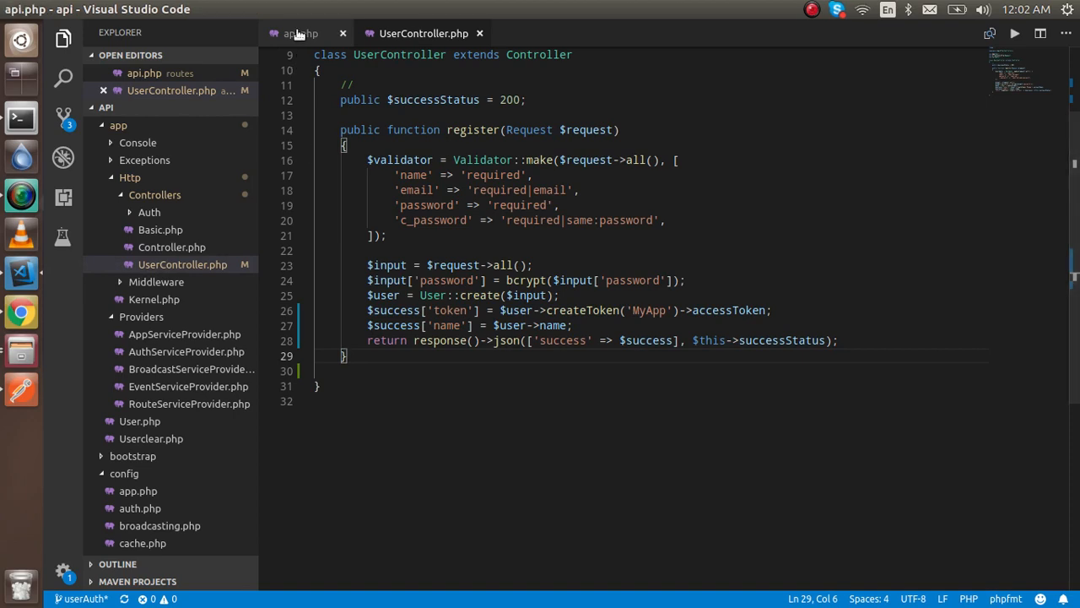
pyautogui.click(300, 33)
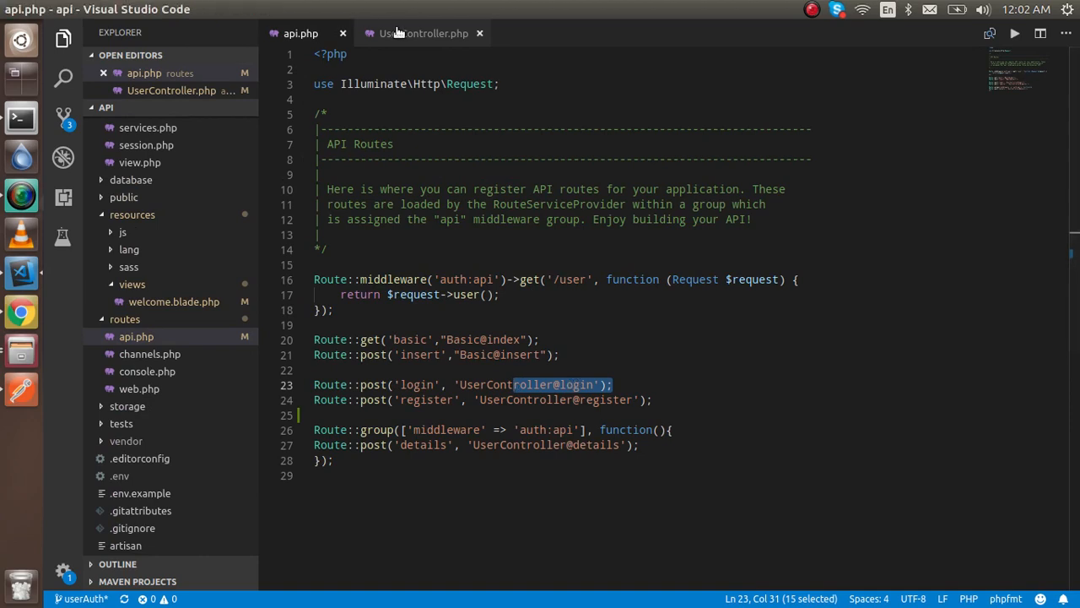
pyautogui.click(419, 32)
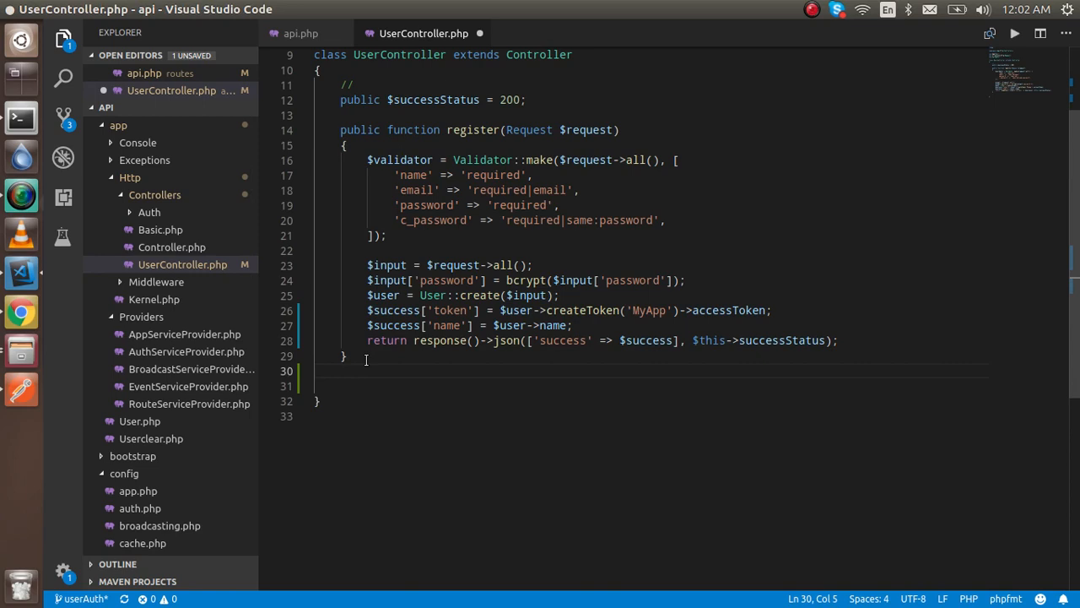
# - Start a public function login() that assigns $user from User::
pyautogui.write('public func')
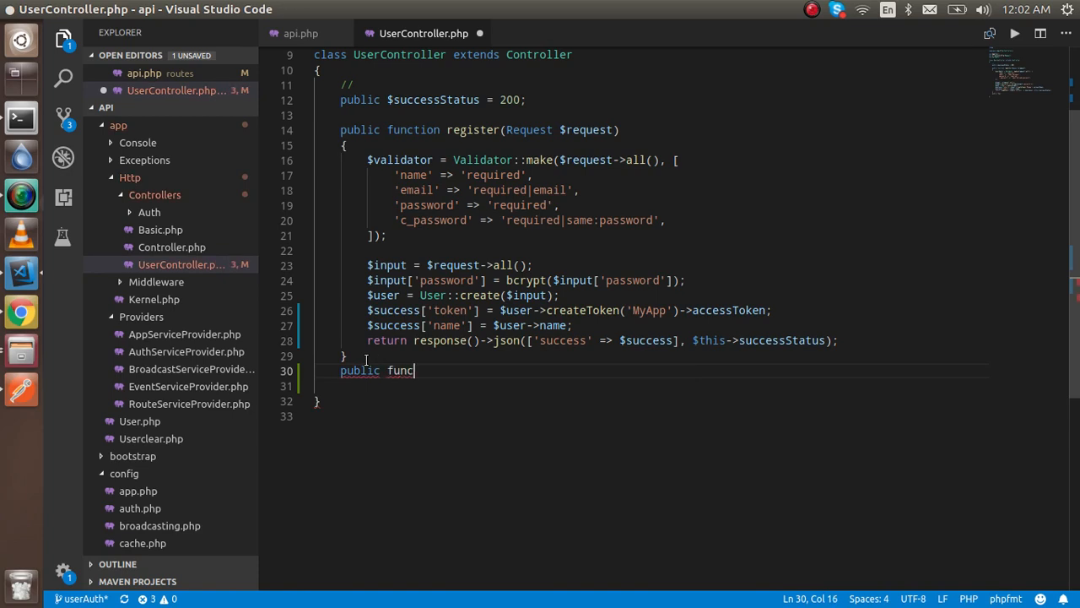
pyautogui.write('in')
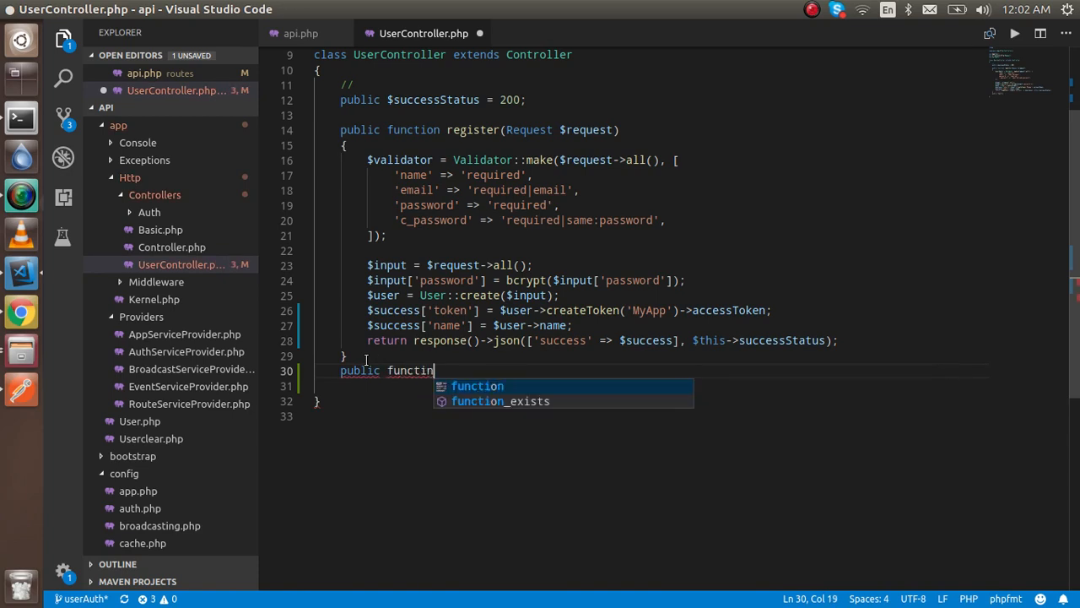
pyautogui.write('k')
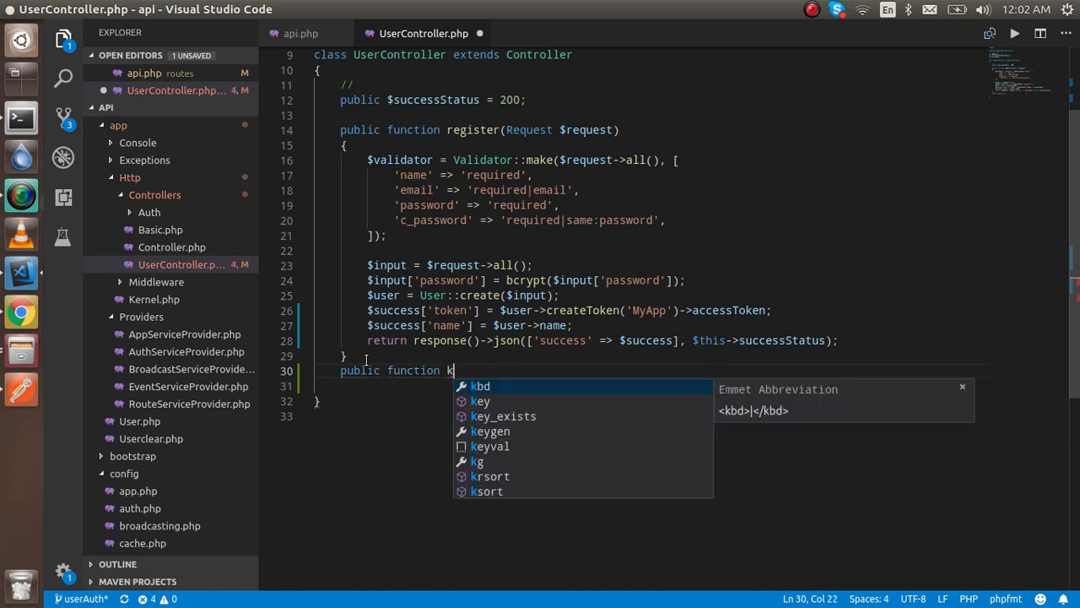
pyautogui.write('ogin(')
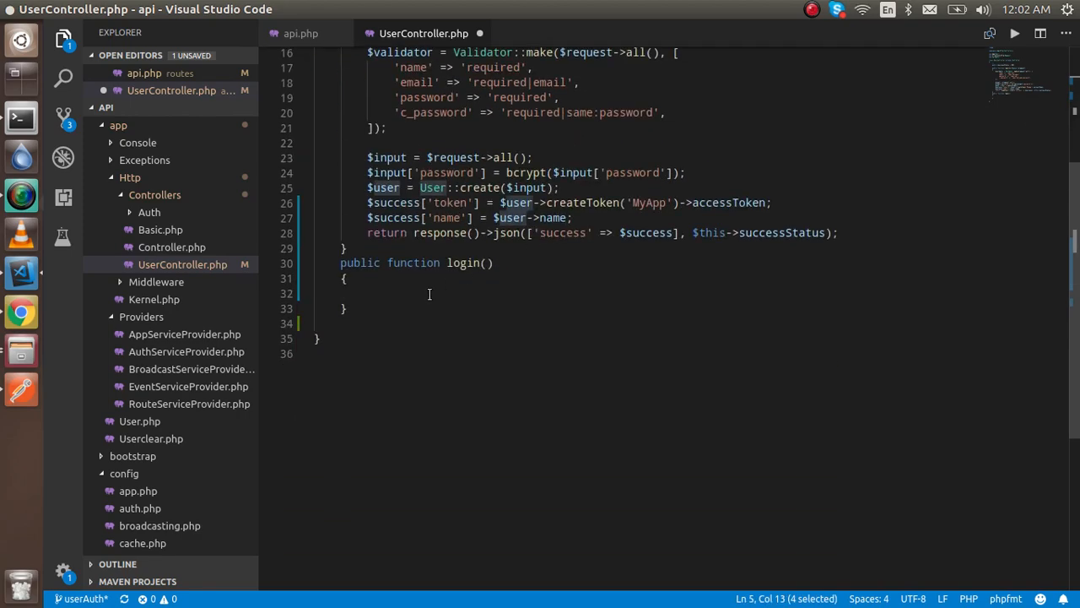
pyautogui.write('$')
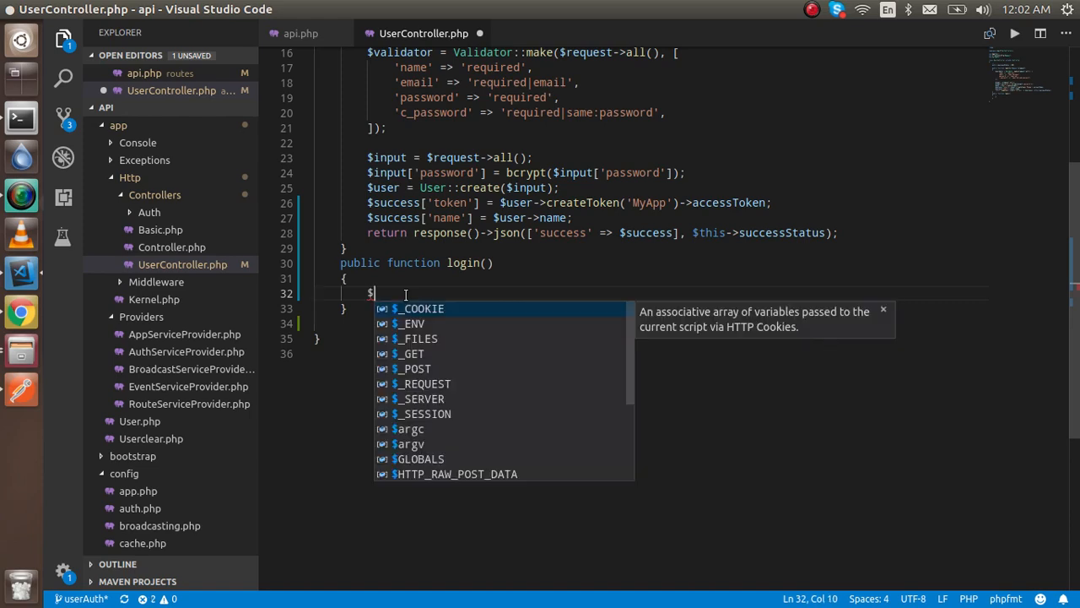
pyautogui.write('user=')
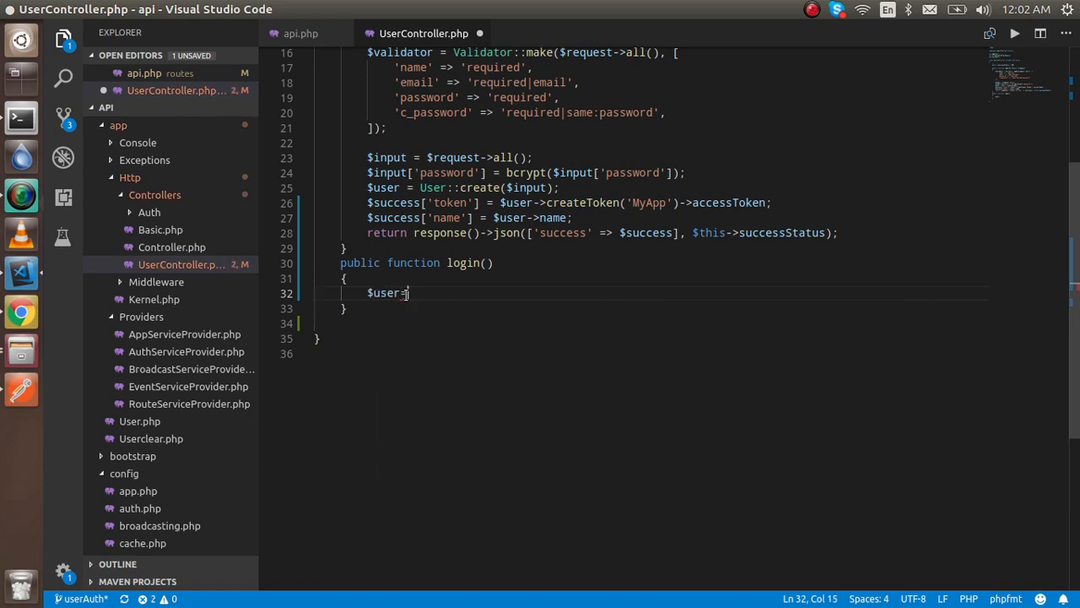
pyautogui.write('=User::')
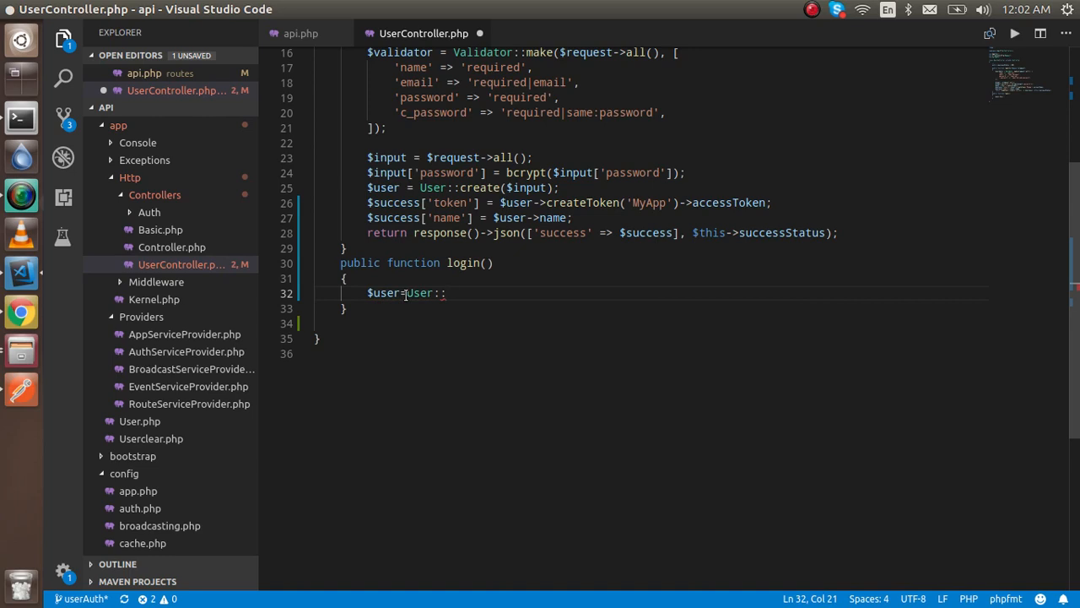
# - Continue the query as select("*")->where('email','') for the user lookup
pyautogui.write('select("')
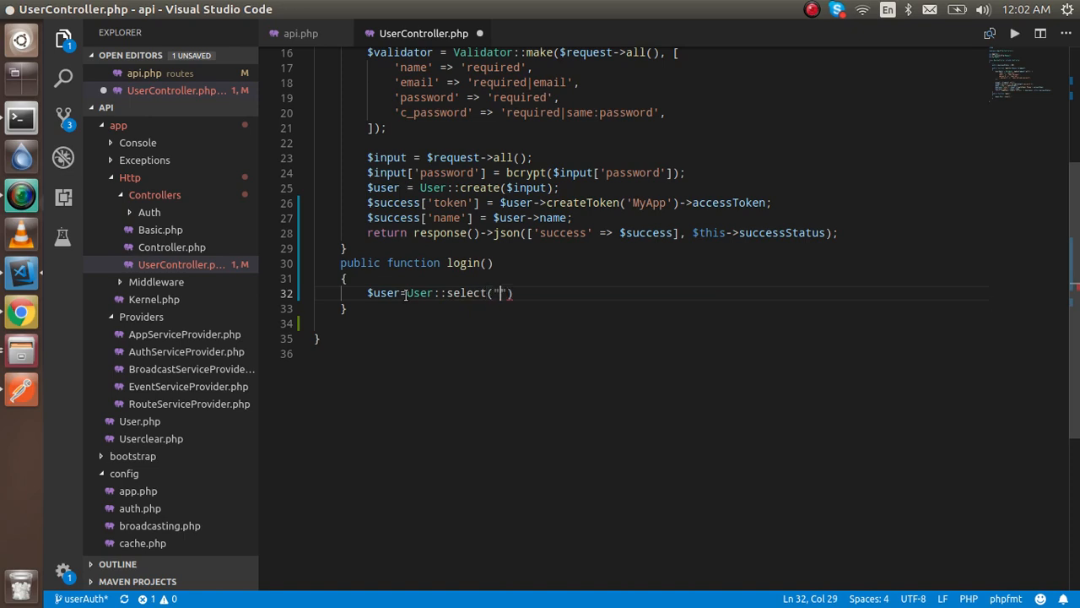
pyautogui.write('8')
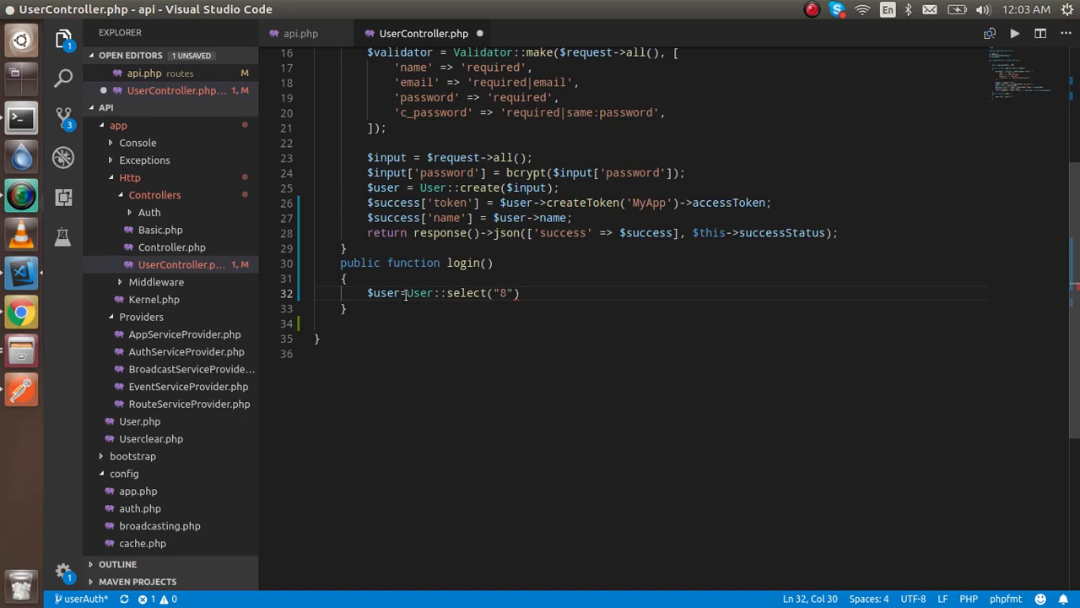
pyautogui.press('BackSpace')
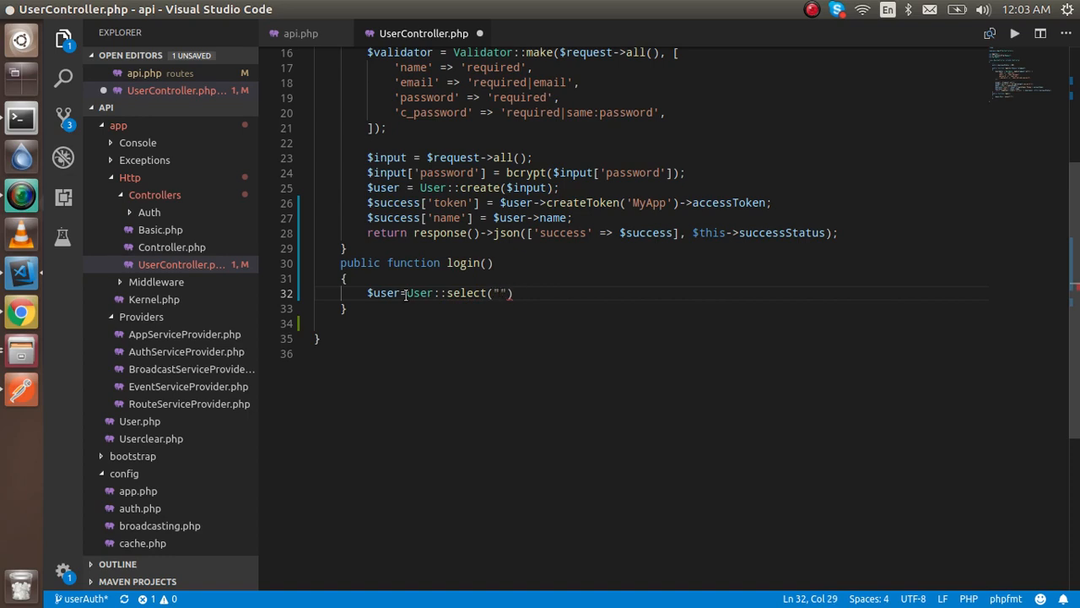
pyautogui.write('*")->where')
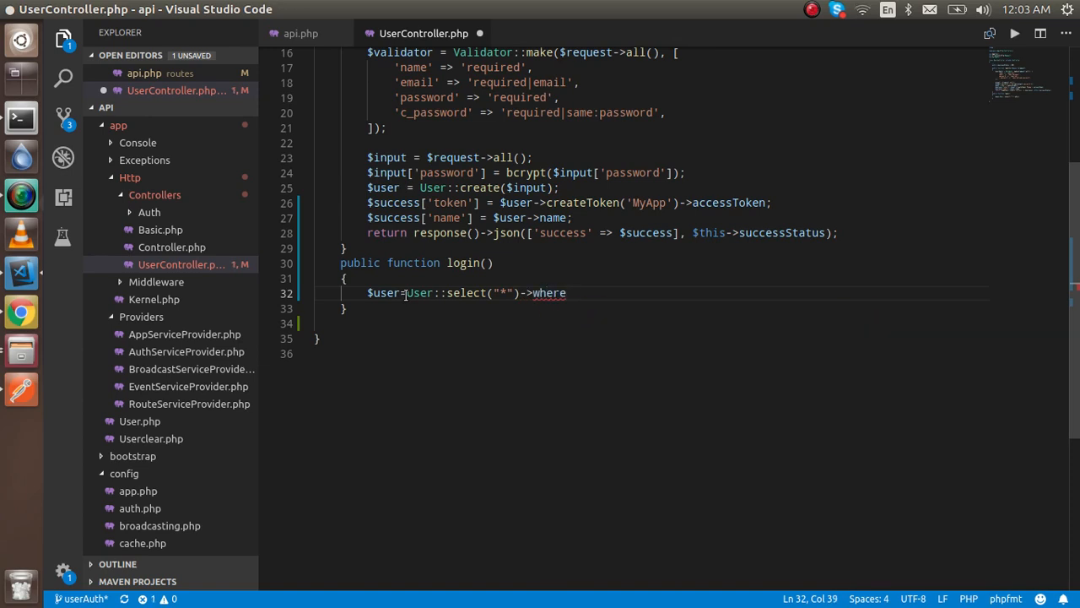
pyautogui.write("('email')")
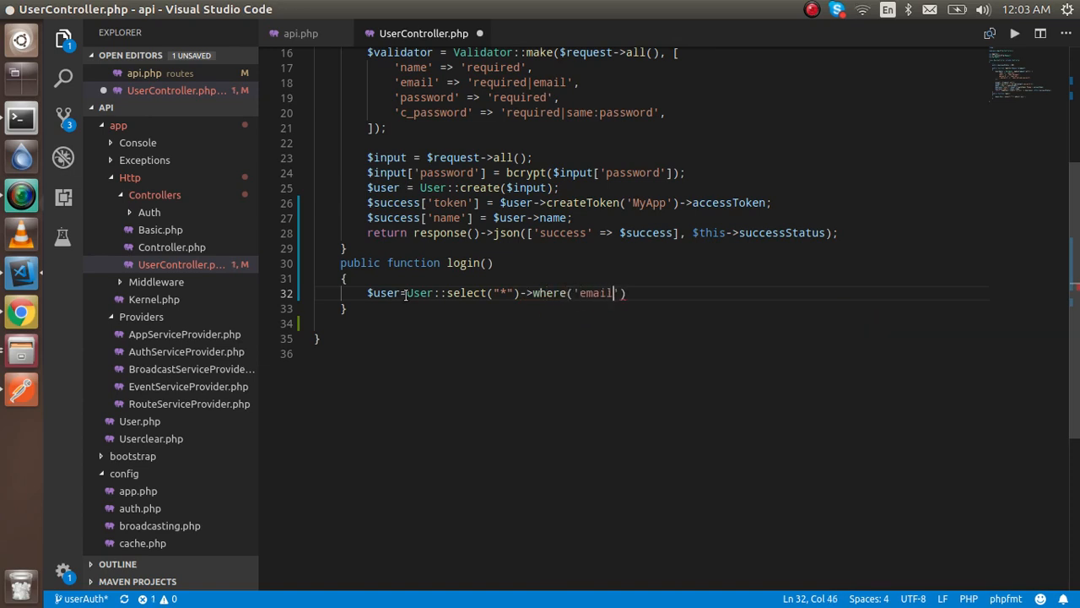
pyautogui.write("->'")
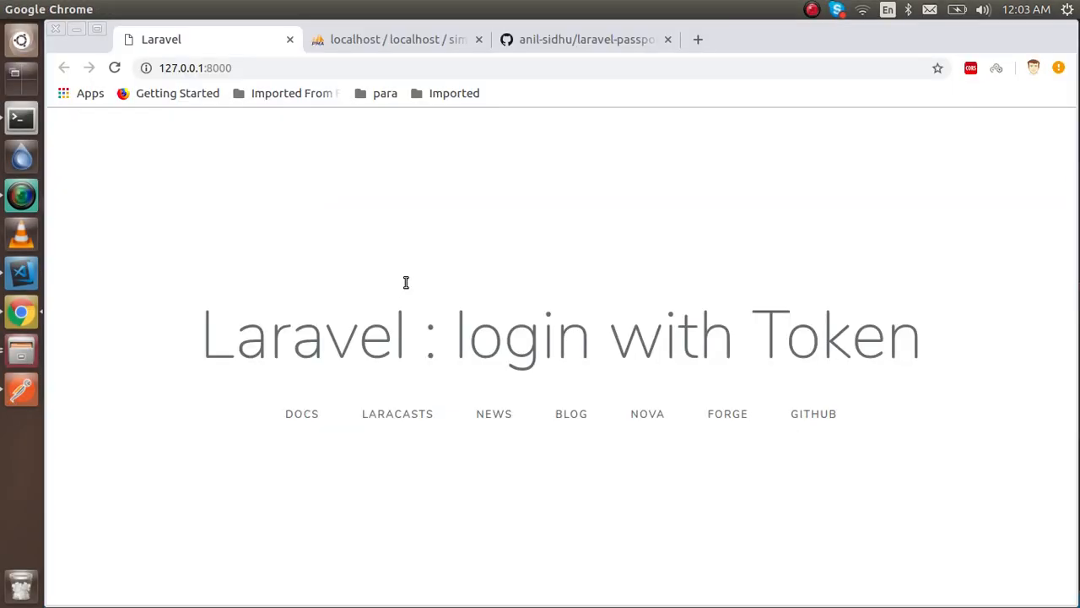
pyautogui.click(586, 39)
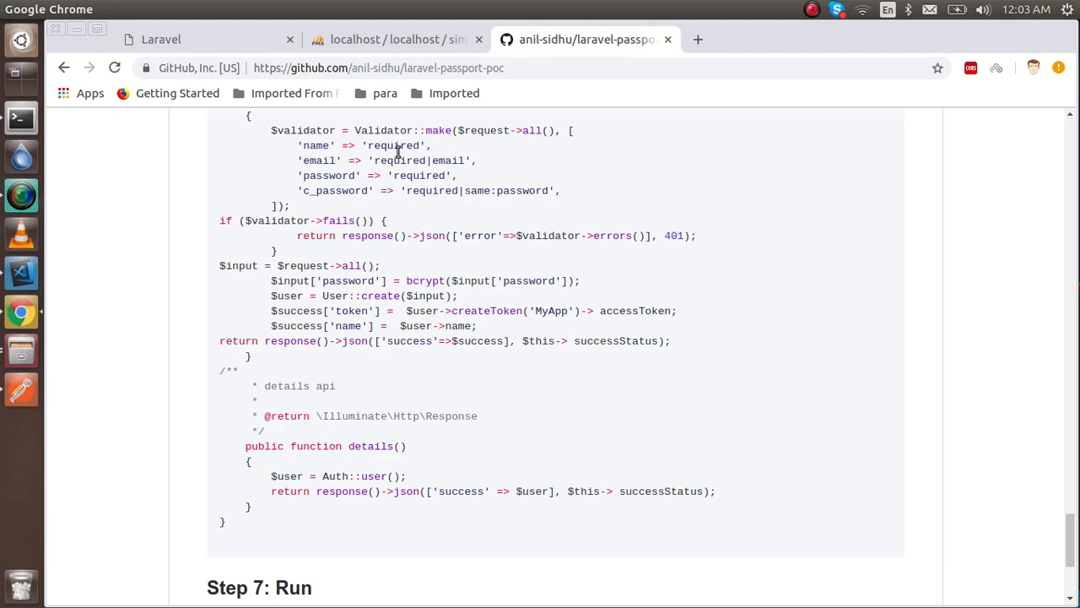
pyautogui.click(396, 39)
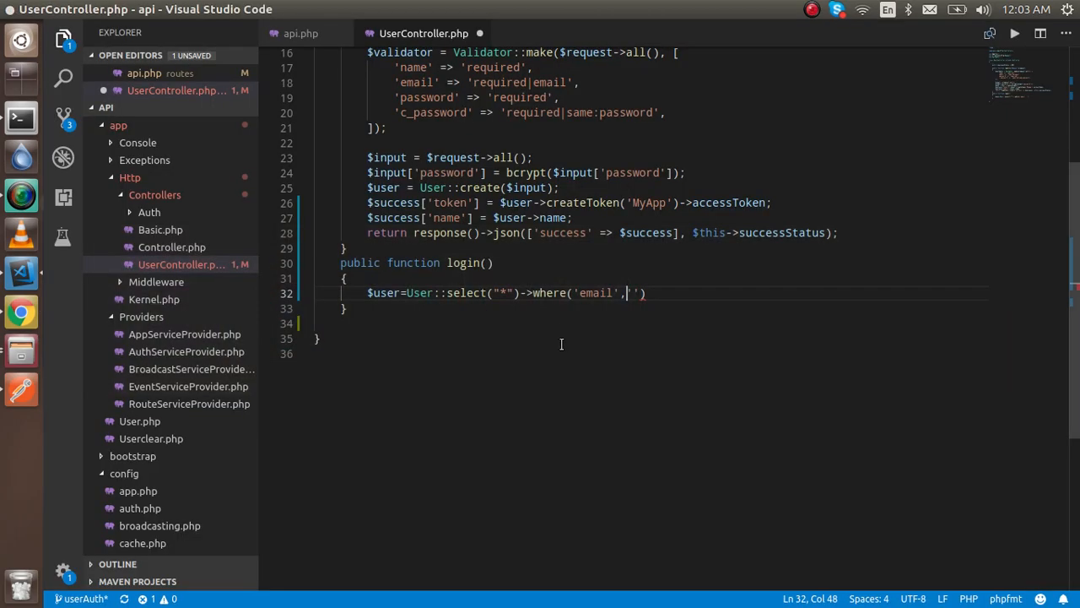
pyautogui.write('anil@test.com')
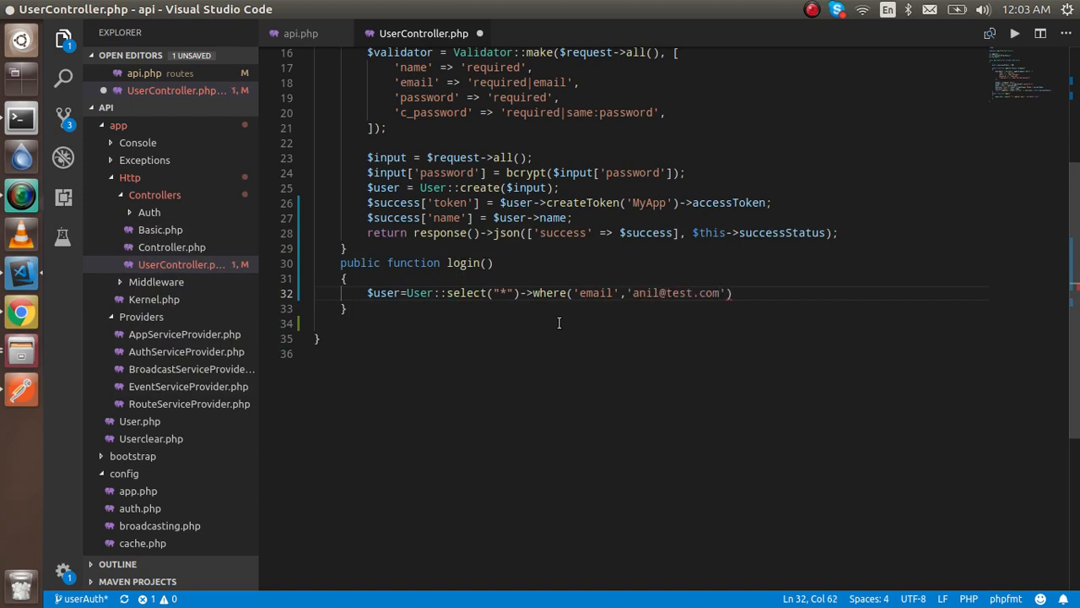
pyautogui.write('->')
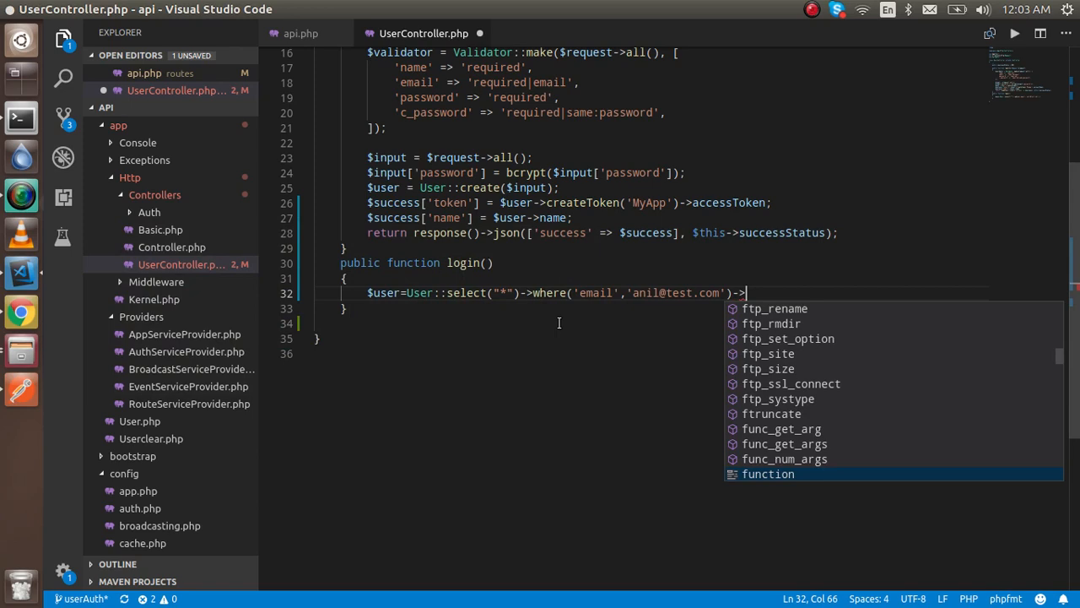
pyautogui.write('first()')
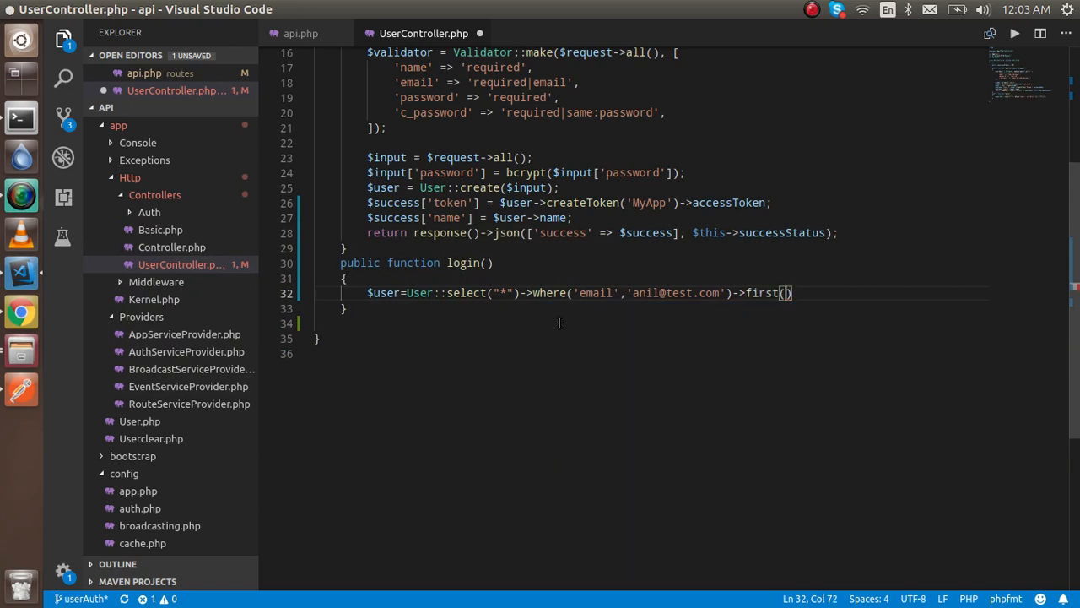
pyautogui.write(');')
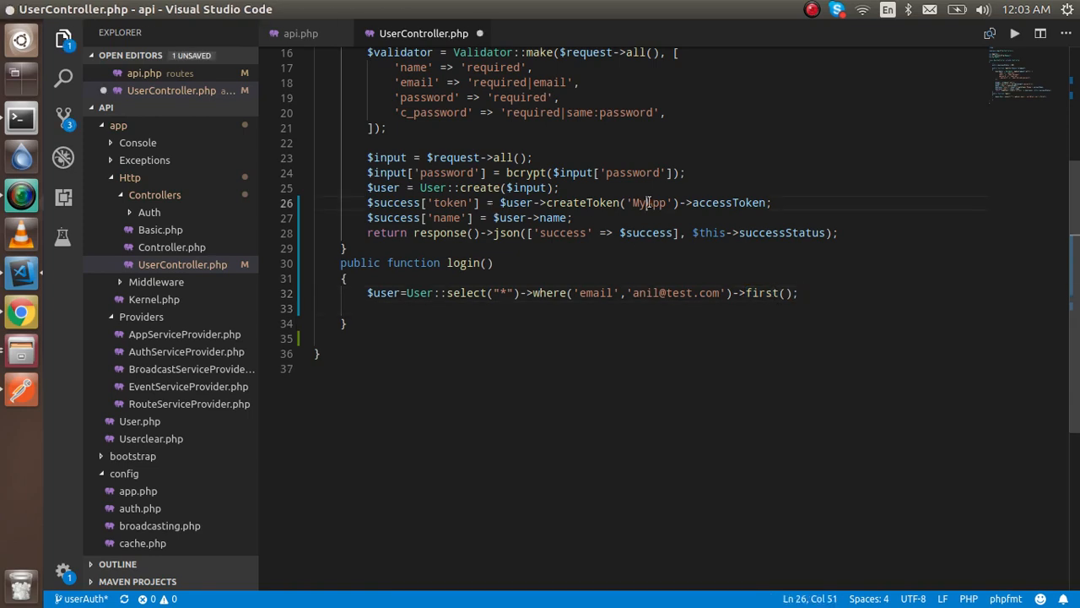
pyautogui.moveTo(368, 217); pyautogui.dragTo(838, 233)
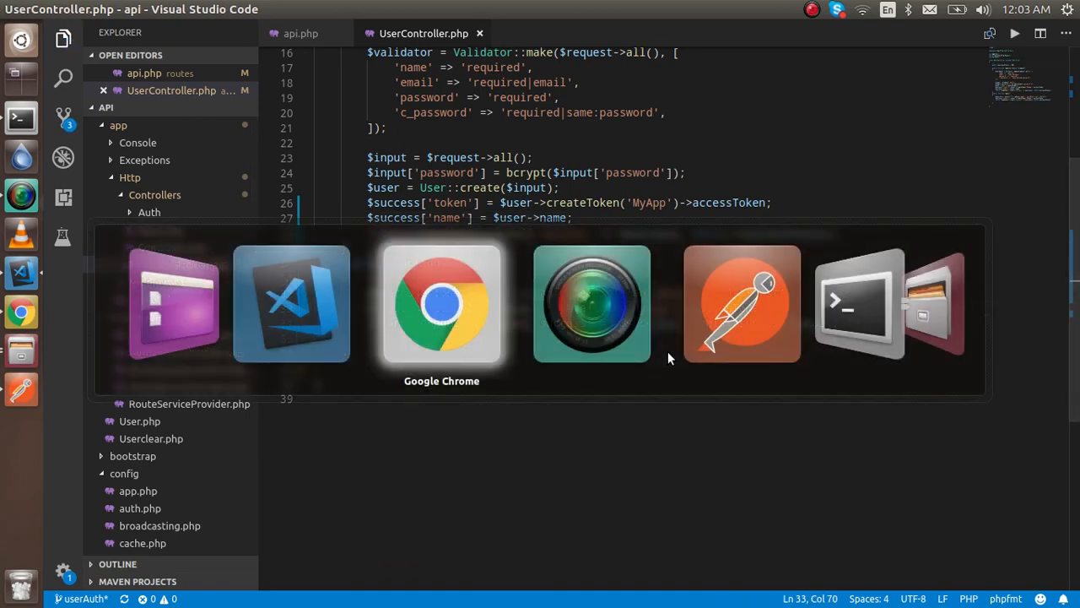
# - Send the POST /api/login request until it returns a 200 OK JSON with an access token
pyautogui.click(441, 303)
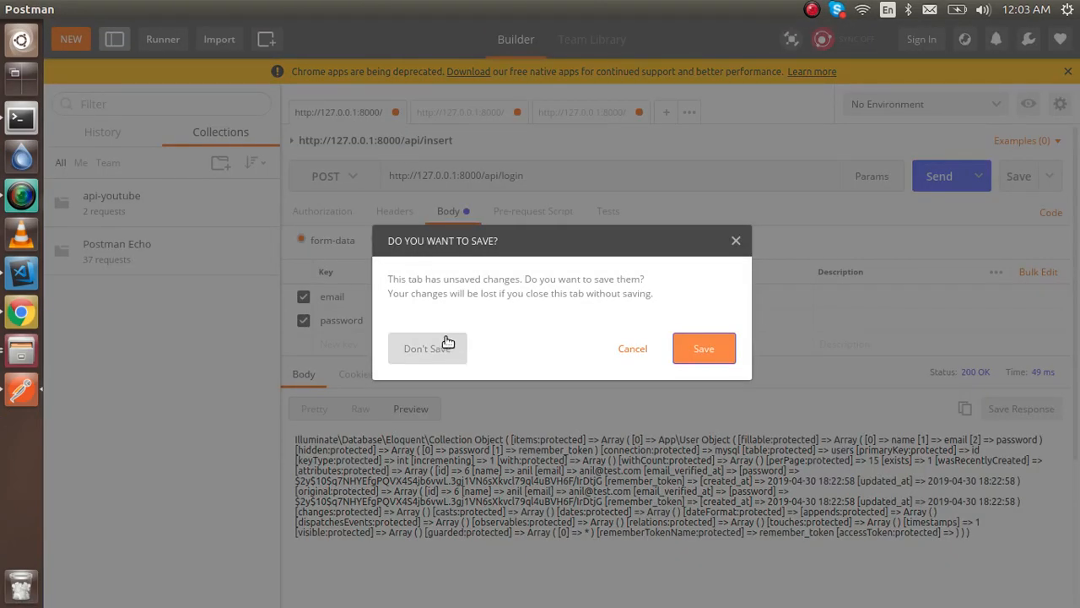
pyautogui.click(427, 348)
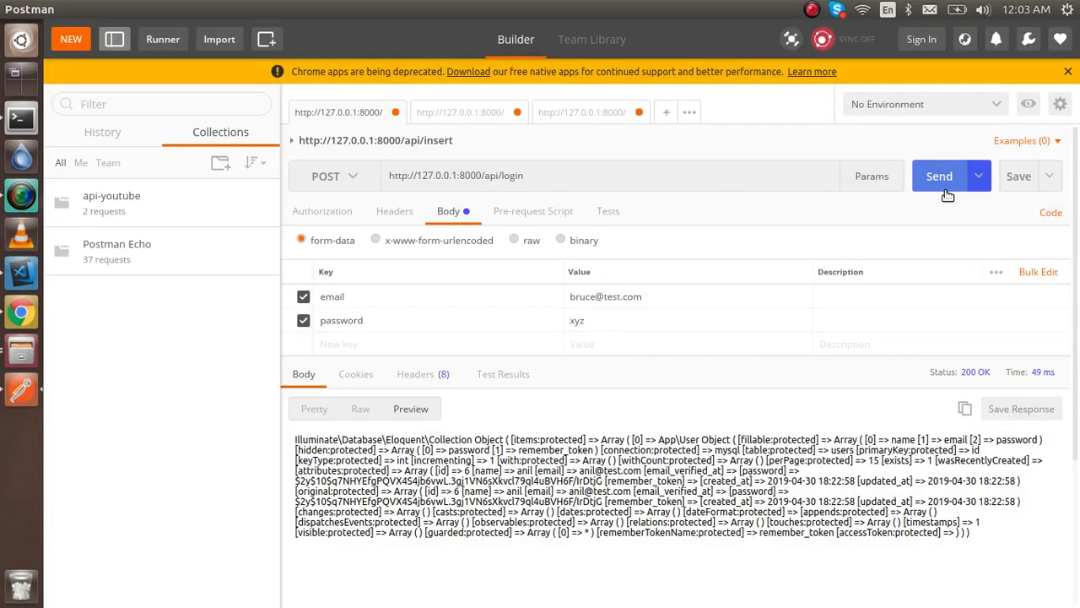
pyautogui.click(939, 175)
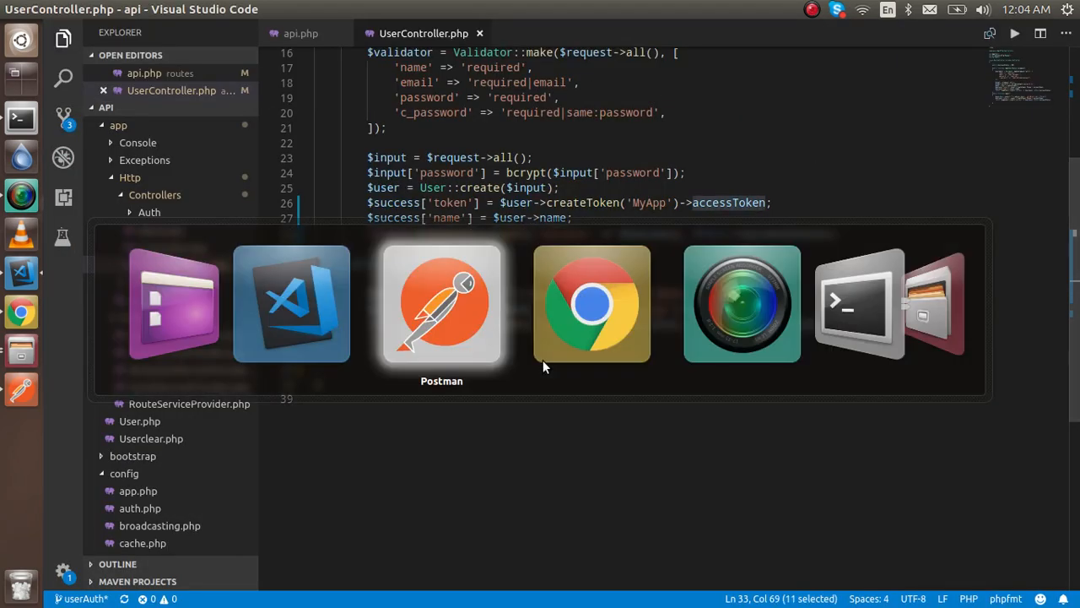
pyautogui.click(441, 303)
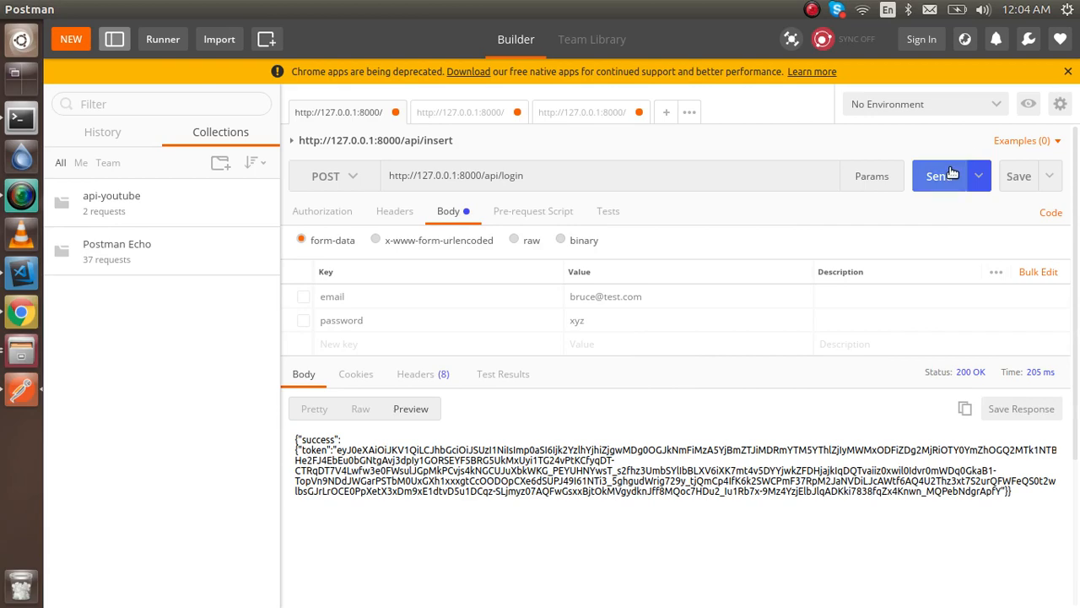
pyautogui.click(940, 175)
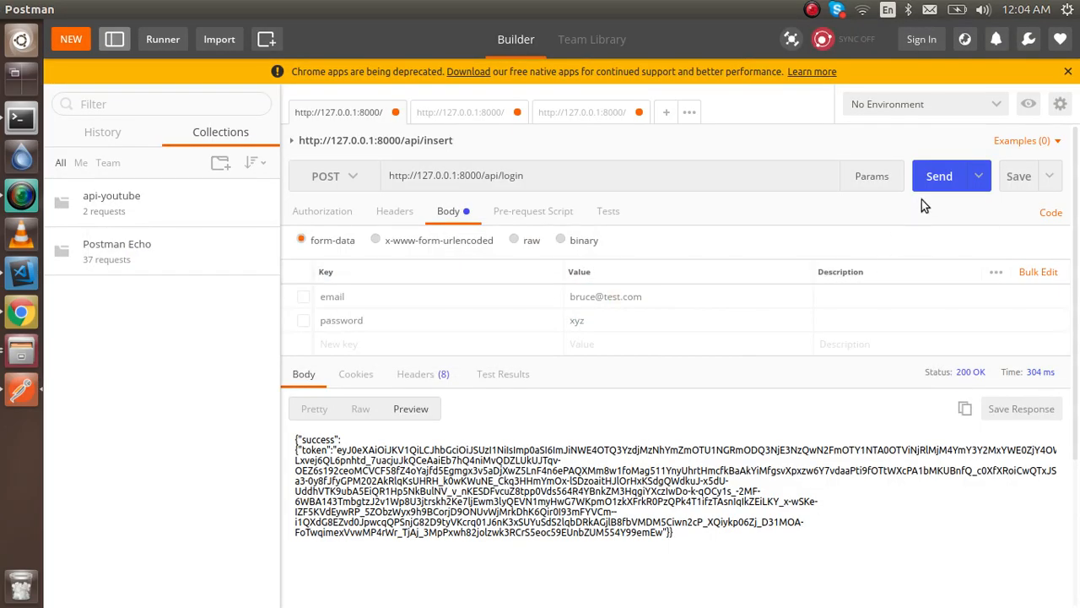
pyautogui.click(939, 176)
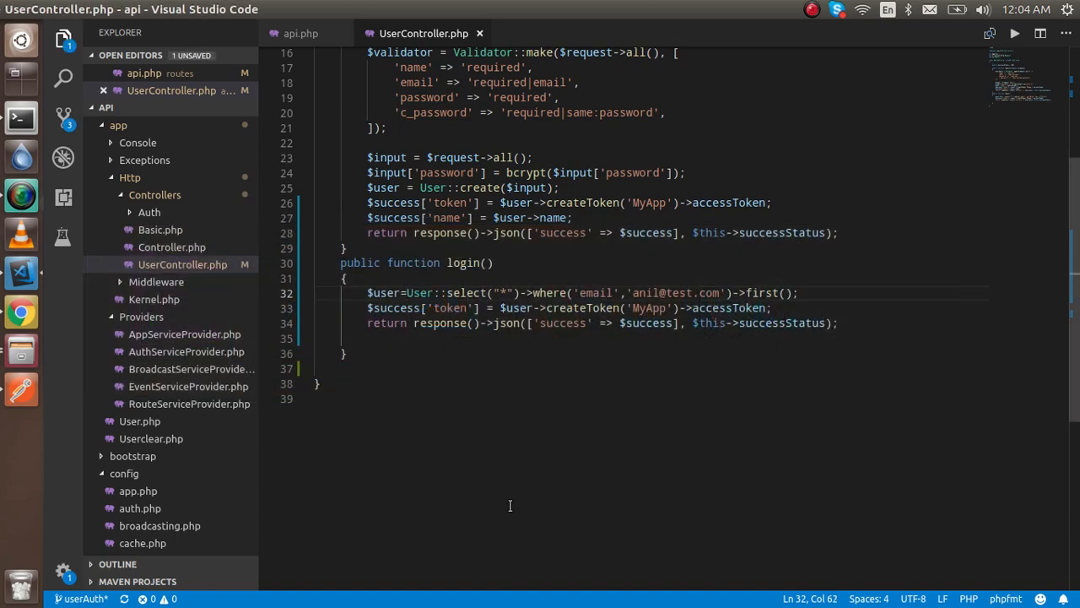
# - Resend the login request, which fails with 500: createToken() called on null
pyautogui.click(939, 176)
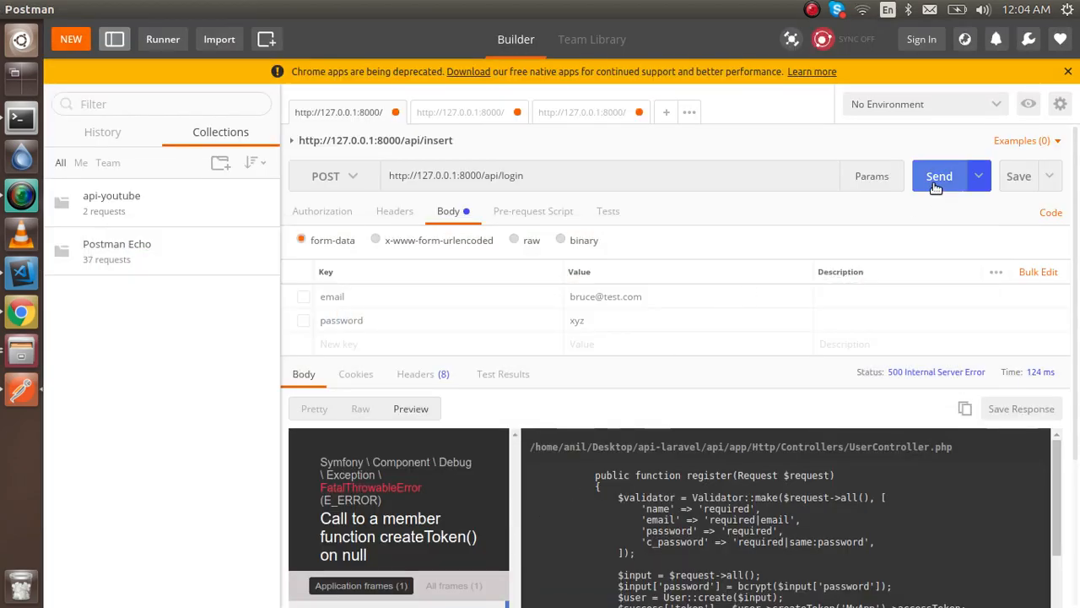
pyautogui.click(940, 176)
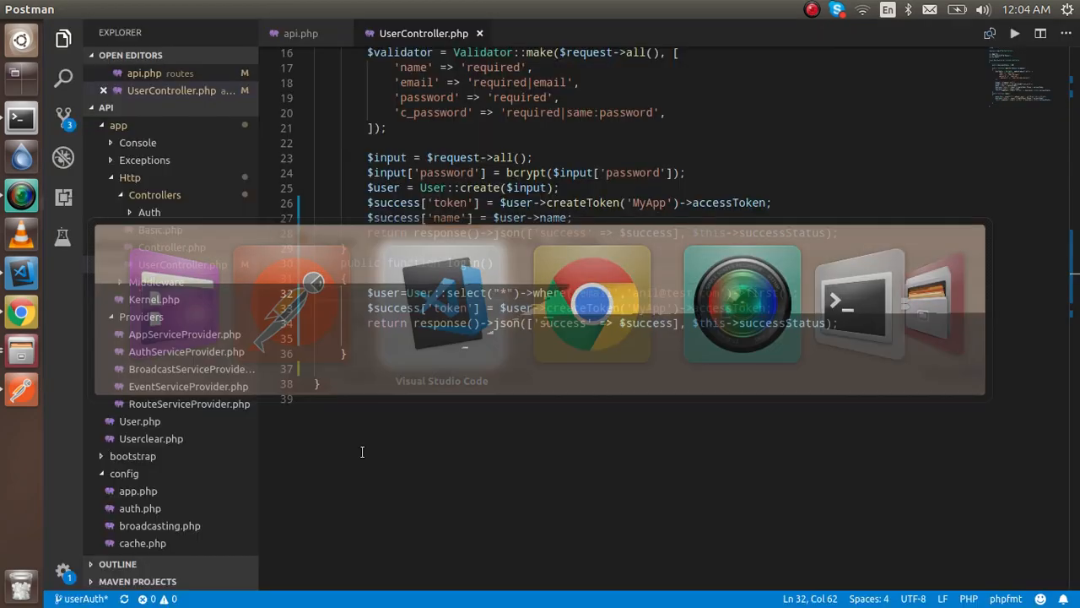
pyautogui.press('alt+tab')
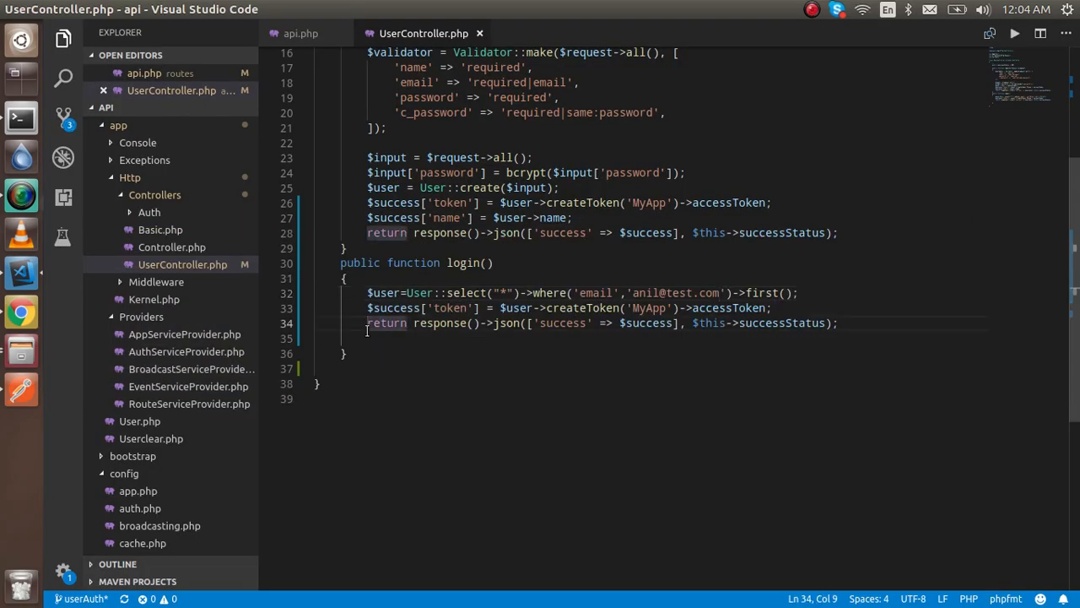
pyautogui.moveTo(21, 312)
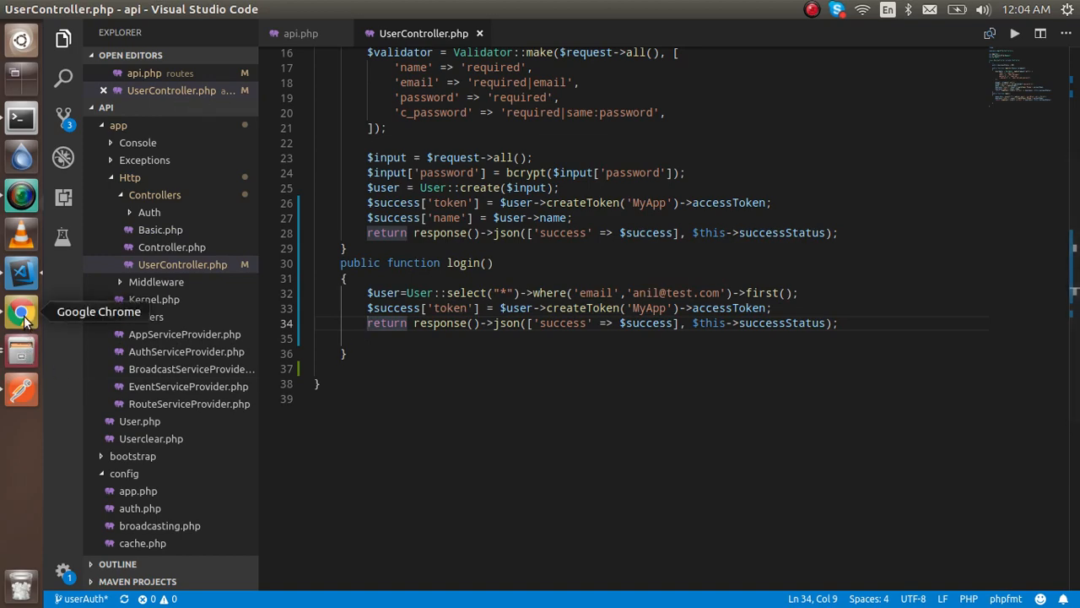
# - Scroll the GitHub Passport tutorial to its UserController code with details()
pyautogui.click(21, 313)
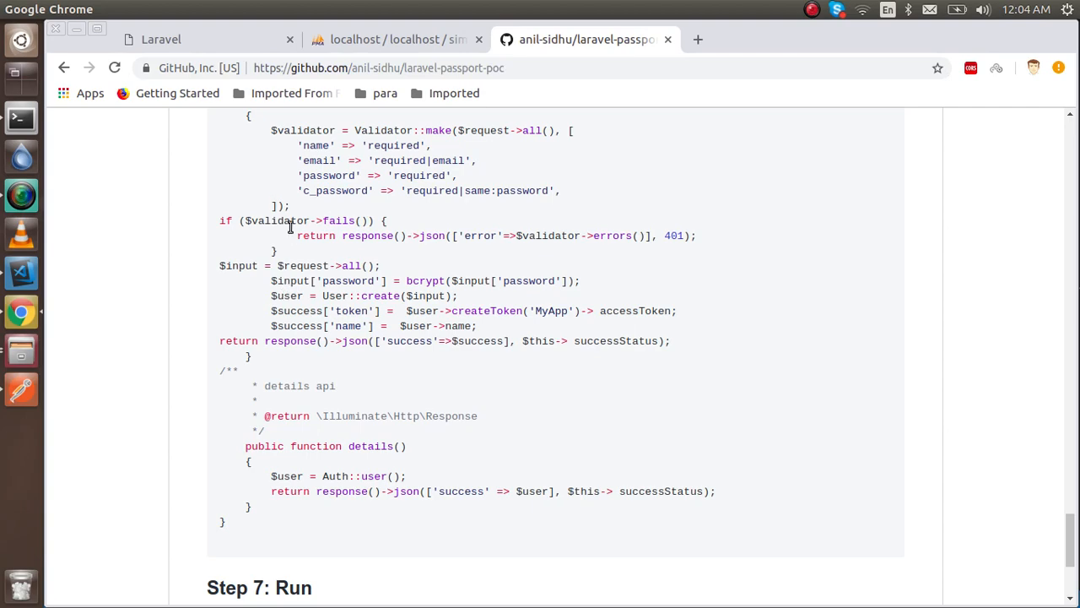
pyautogui.scroll(3)
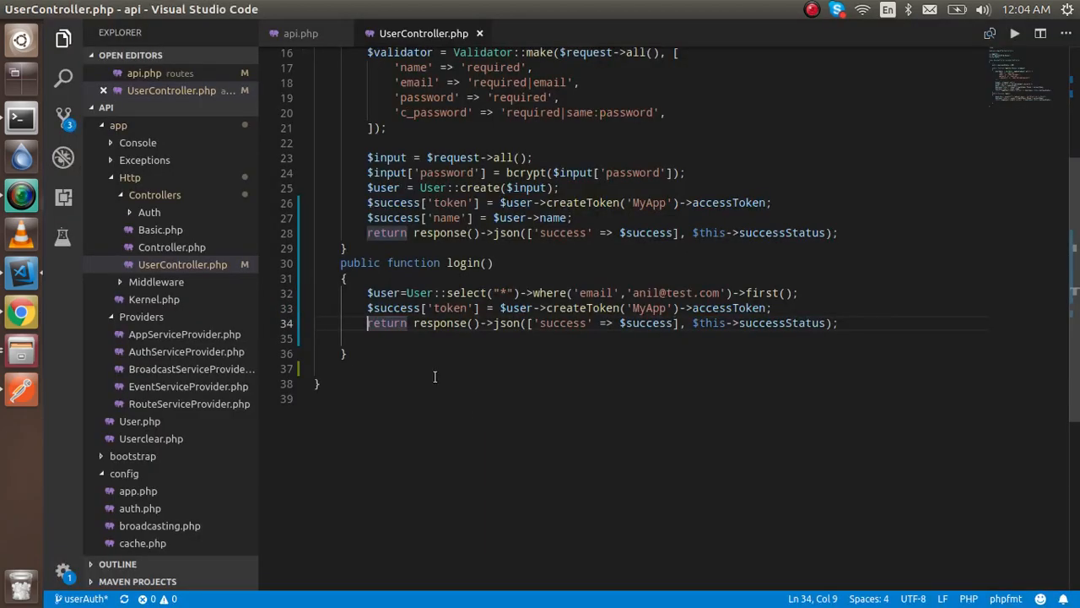
# - Replace the hardcoded lookup with Auth::attempt returning a token or a 401 Unauthorised error
pyautogui.moveTo(367, 293); pyautogui.dragTo(751, 322)
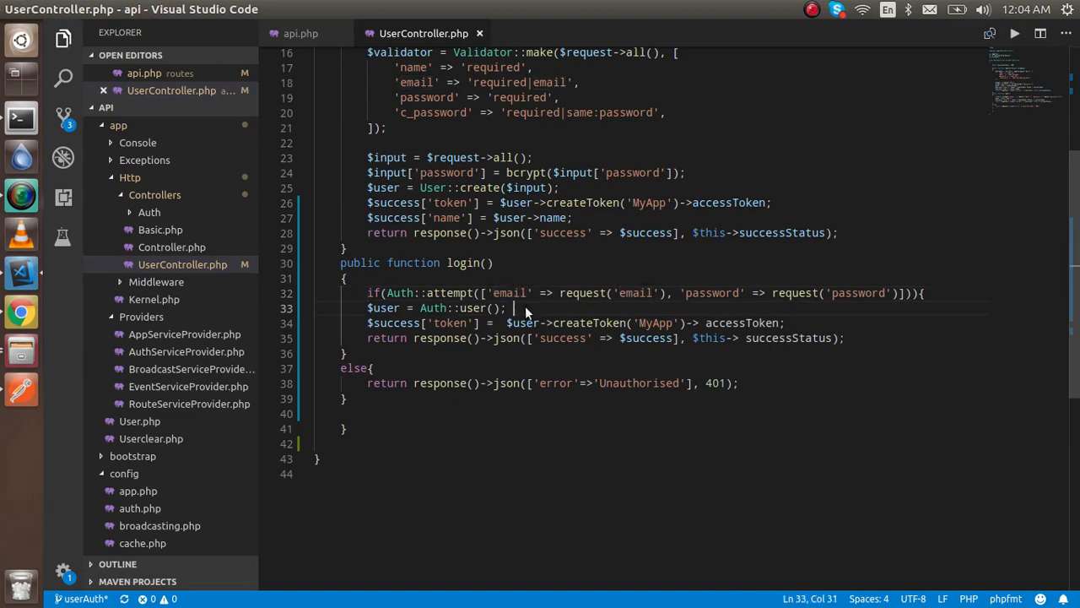
pyautogui.click(951, 176)
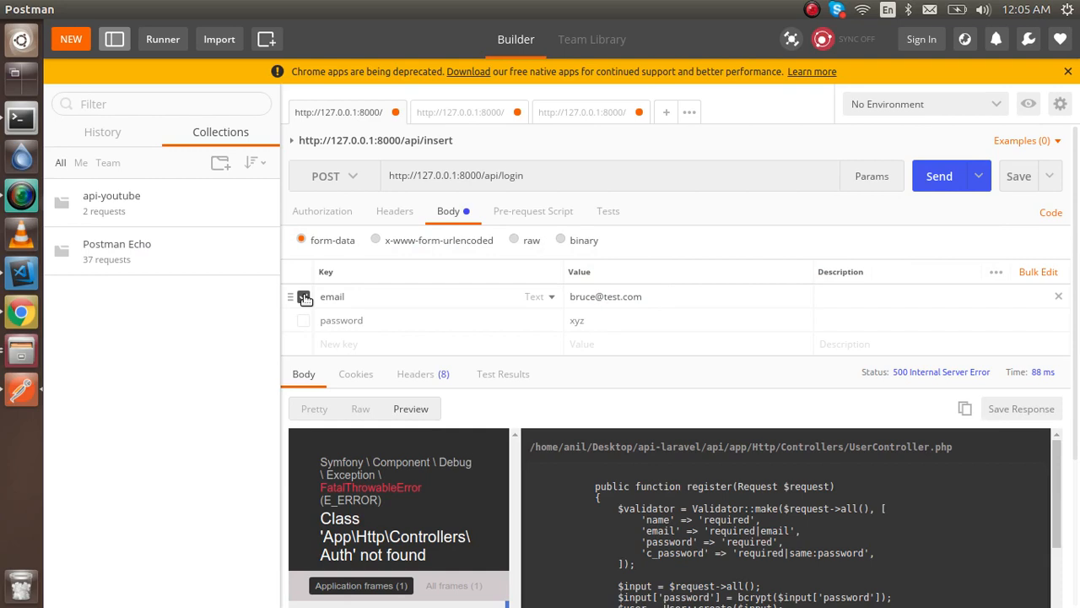
# - Tick the email and password keys in the login request body
pyautogui.click(303, 296)
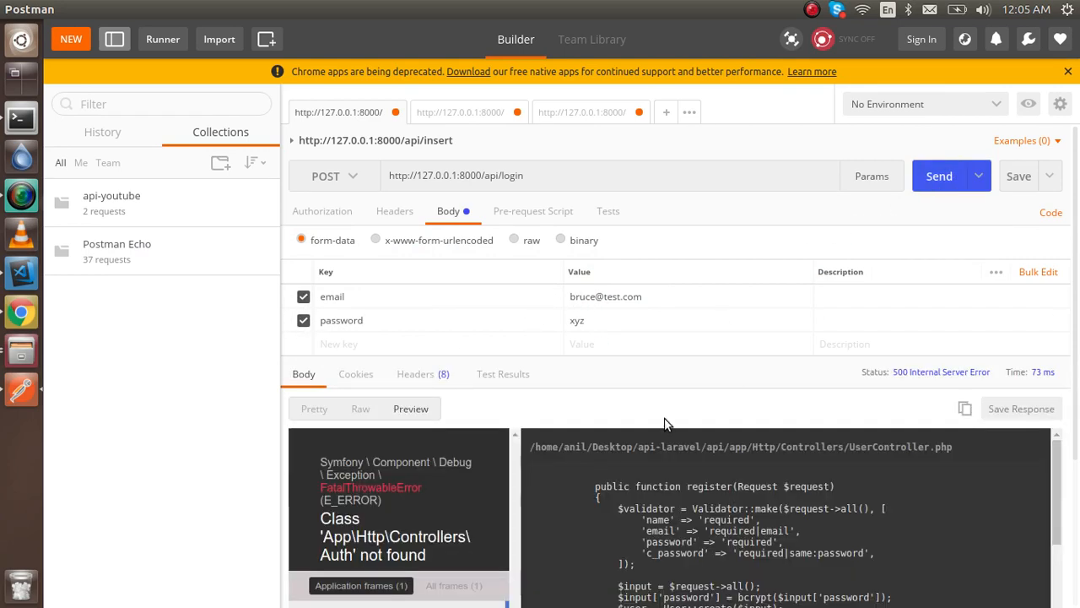
pyautogui.moveTo(430, 549)
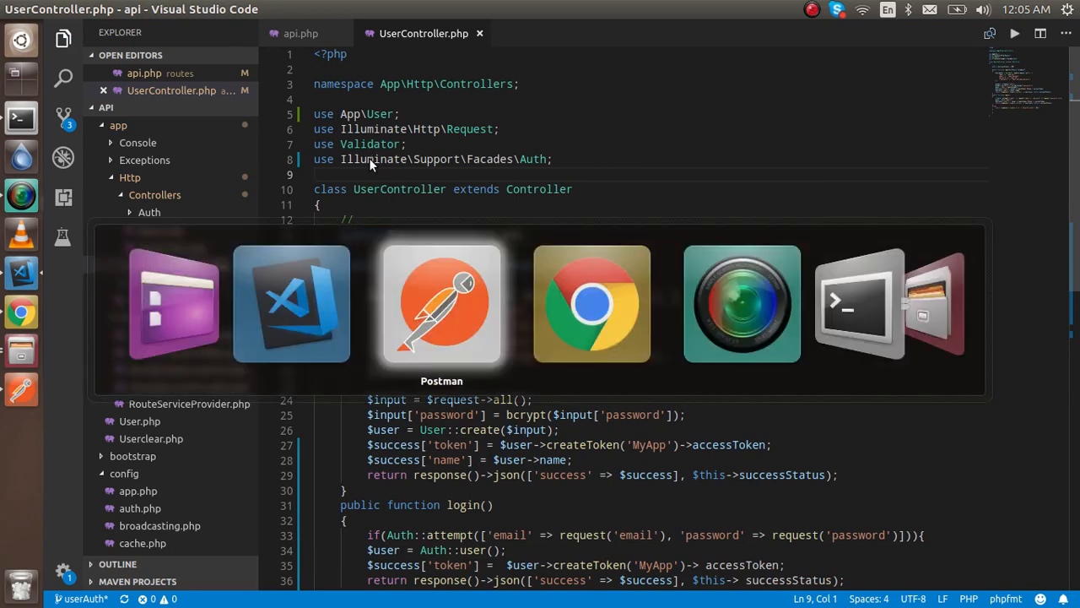
# - Import Illuminate\Support\Facades\Auth and switch to Postman to retest
pyautogui.click(441, 303)
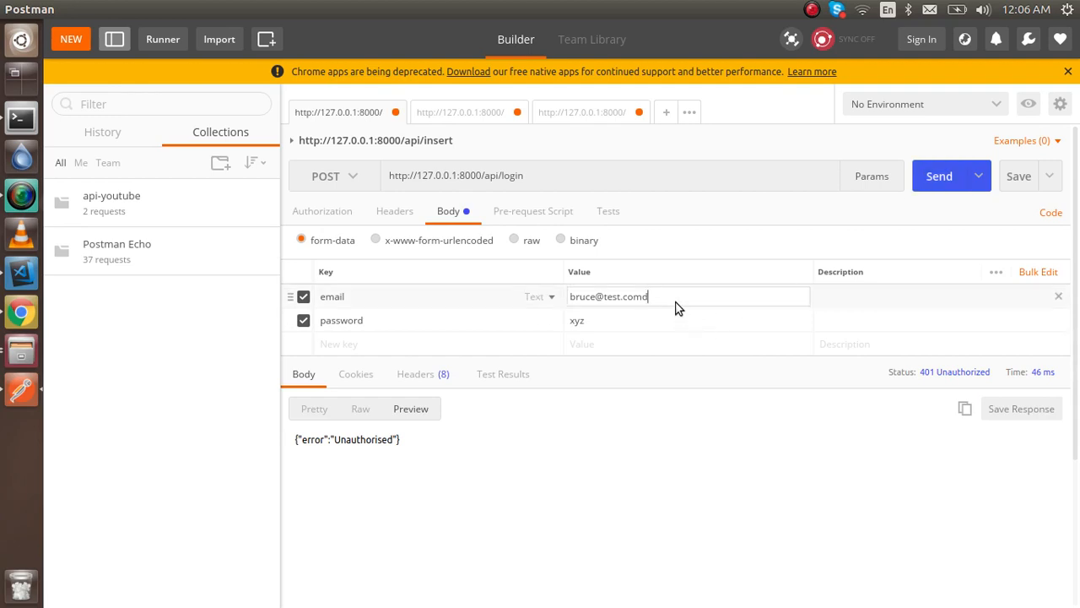
# - Resend the login with email and password, now returning a 401 Unauthorised error
pyautogui.click(940, 175)
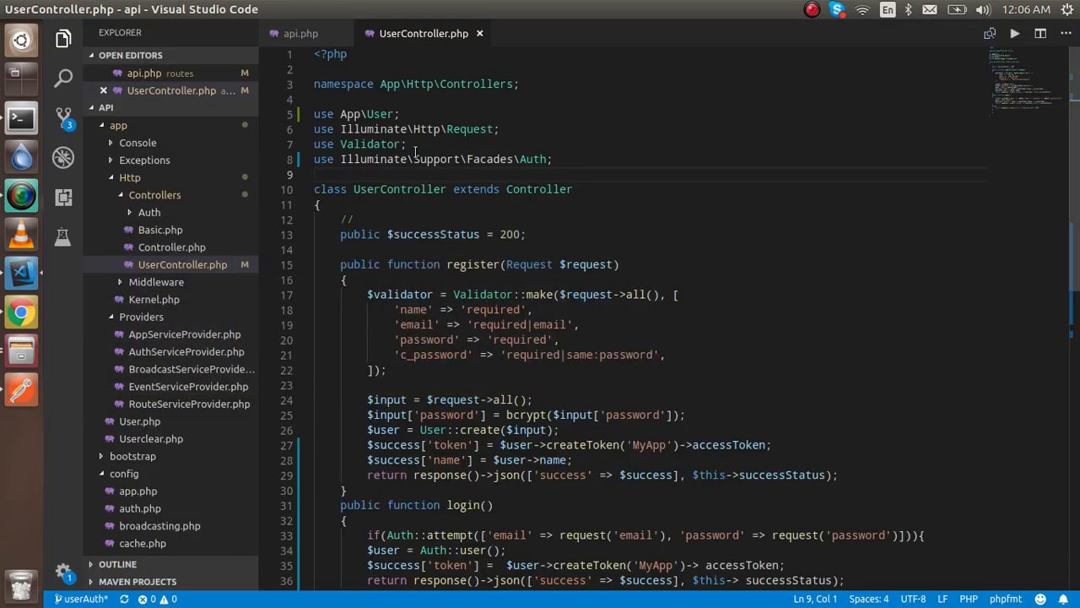
# - Inspect the protected details route and its auth:api middleware key in api.php
pyautogui.click(300, 33)
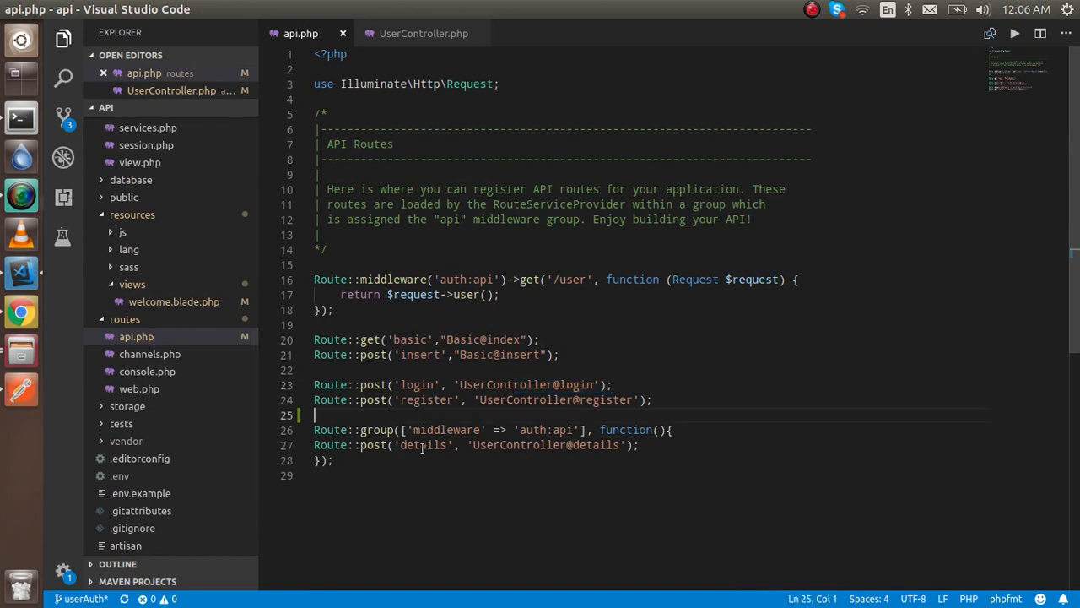
pyautogui.doubleClick(423, 444)
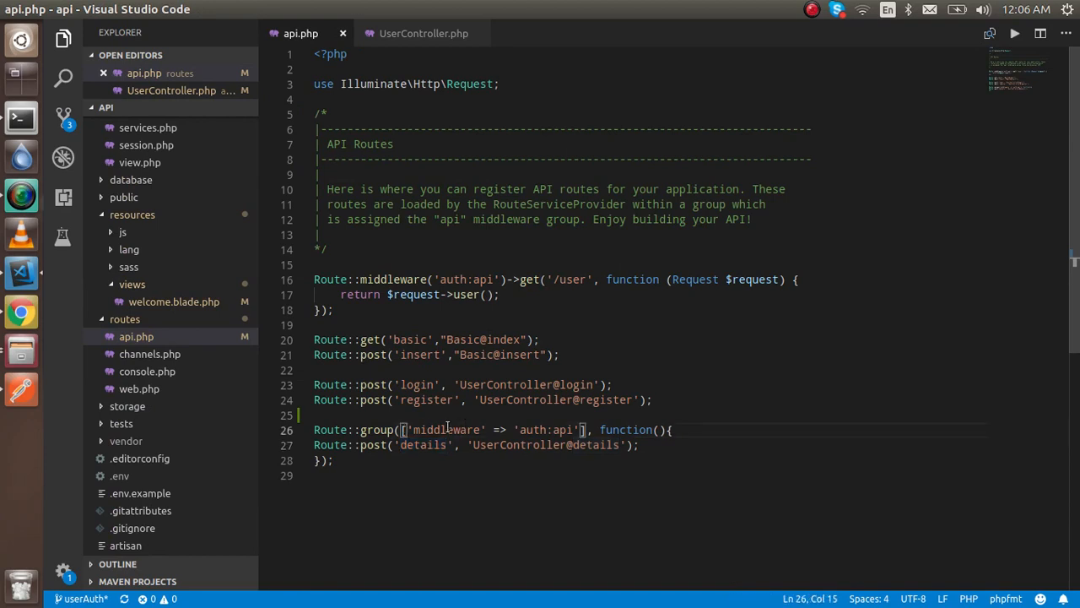
pyautogui.doubleClick(444, 430)
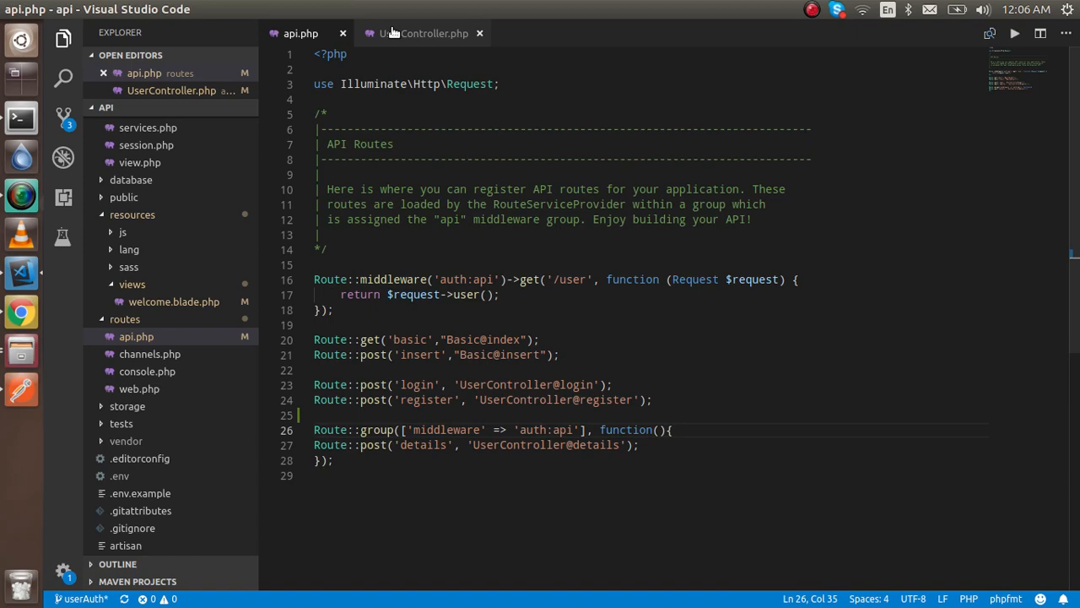
# - Begin a public function details() below login() in UserController.php
pyautogui.click(423, 33)
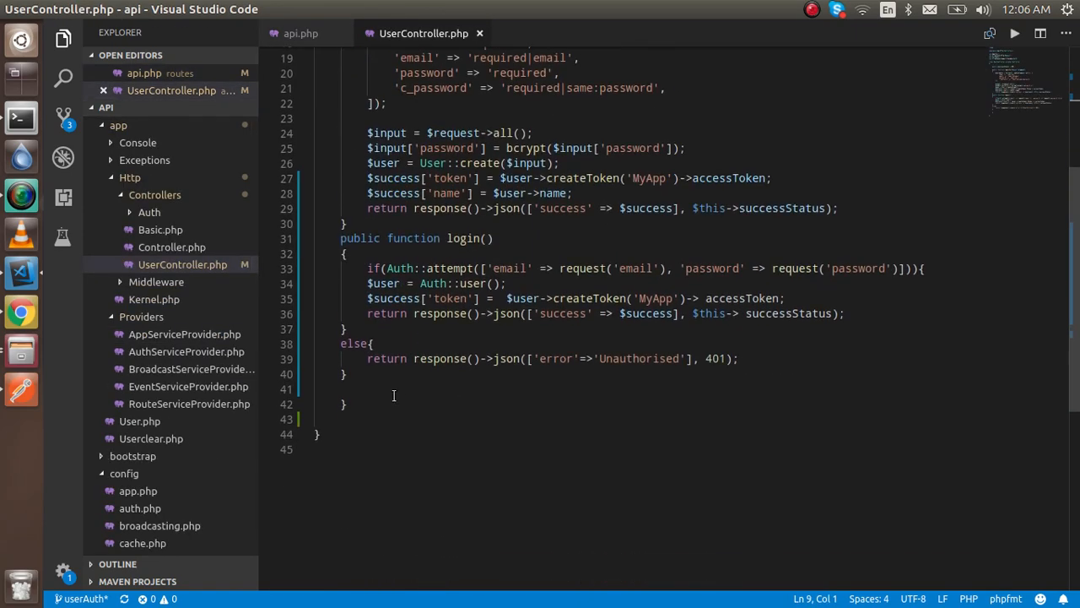
pyautogui.click(369, 388)
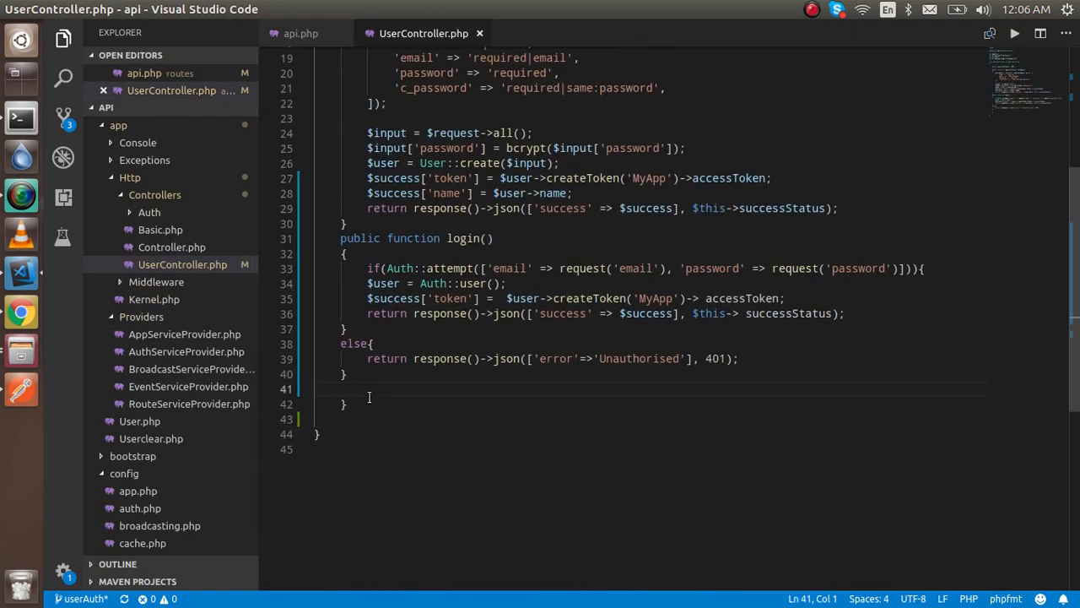
pyautogui.write('public function details()')
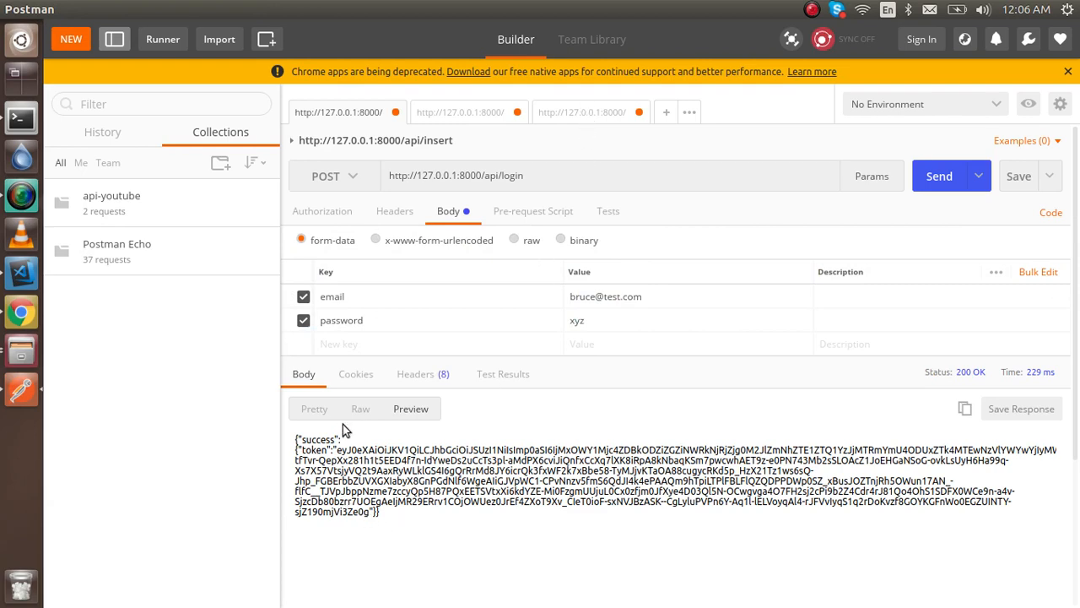
# - View the login response as formatted JSON to take the token, then move to the details request
pyautogui.click(360, 409)
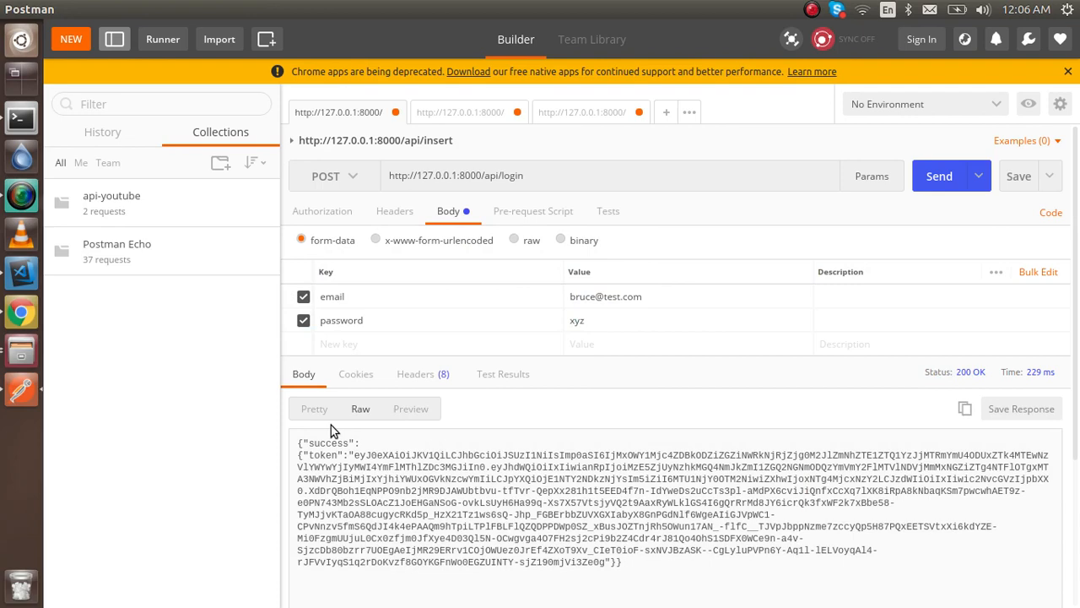
pyautogui.click(314, 409)
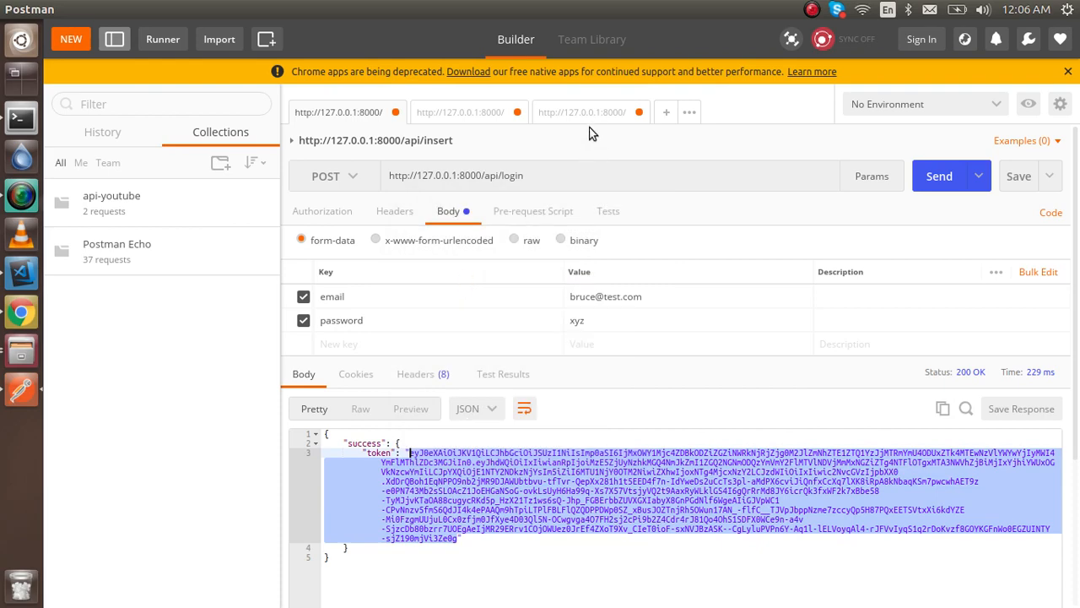
pyautogui.click(581, 112)
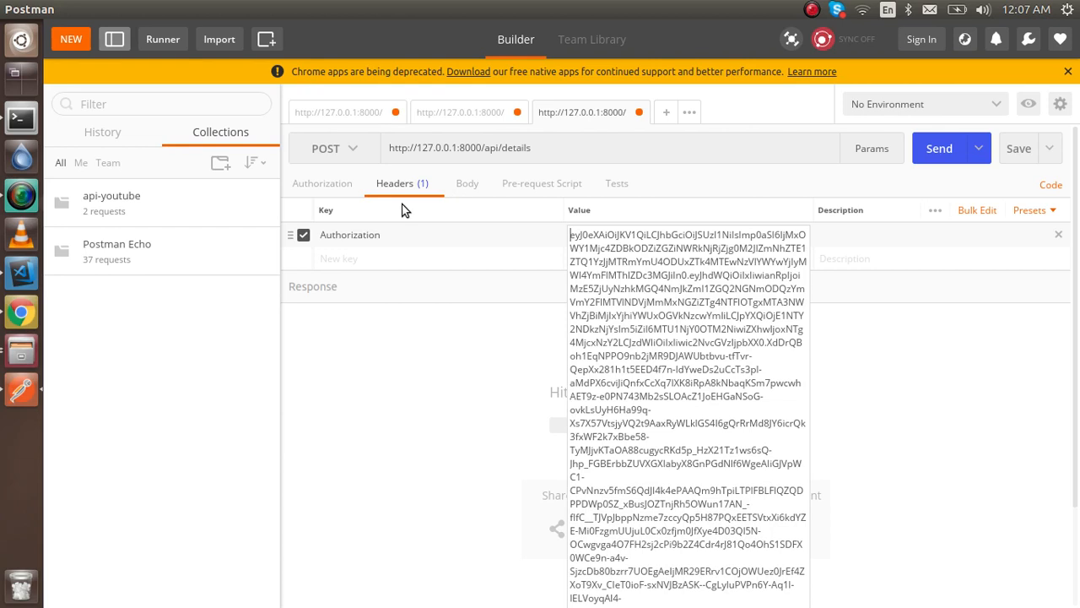
# - Send the details request with Authorization 'Bearer <token>' and get the user's data back
pyautogui.doubleClick(349, 235)
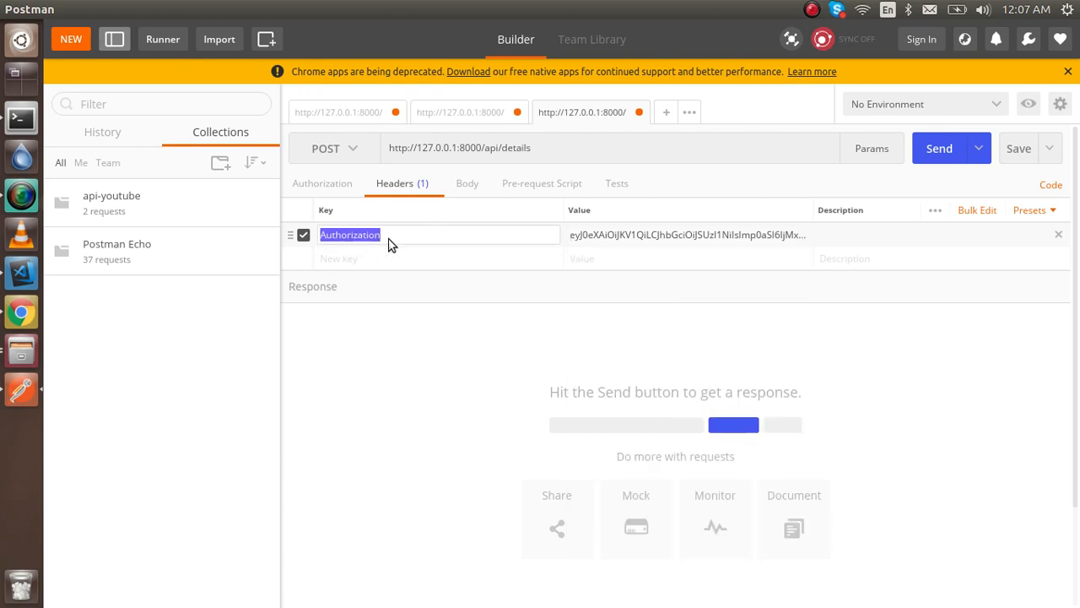
pyautogui.click(684, 234)
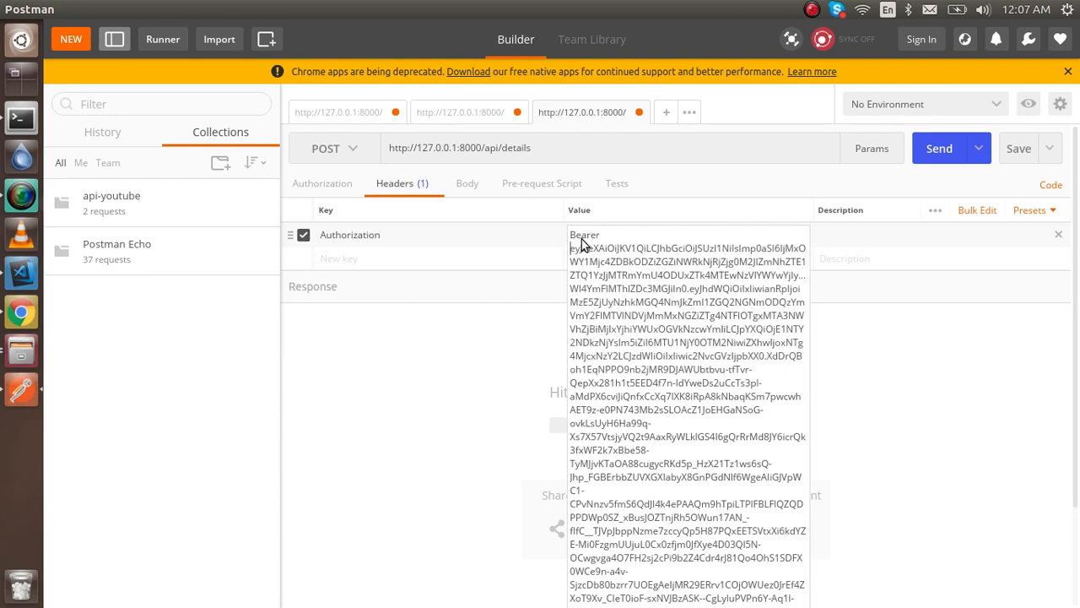
pyautogui.click(939, 148)
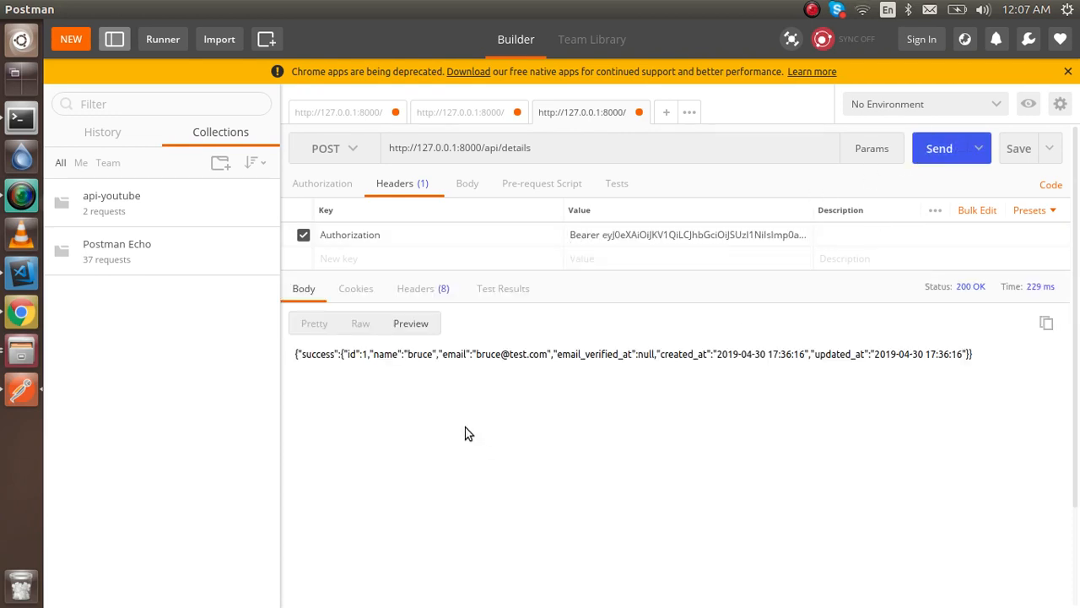
pyautogui.moveTo(851, 378)
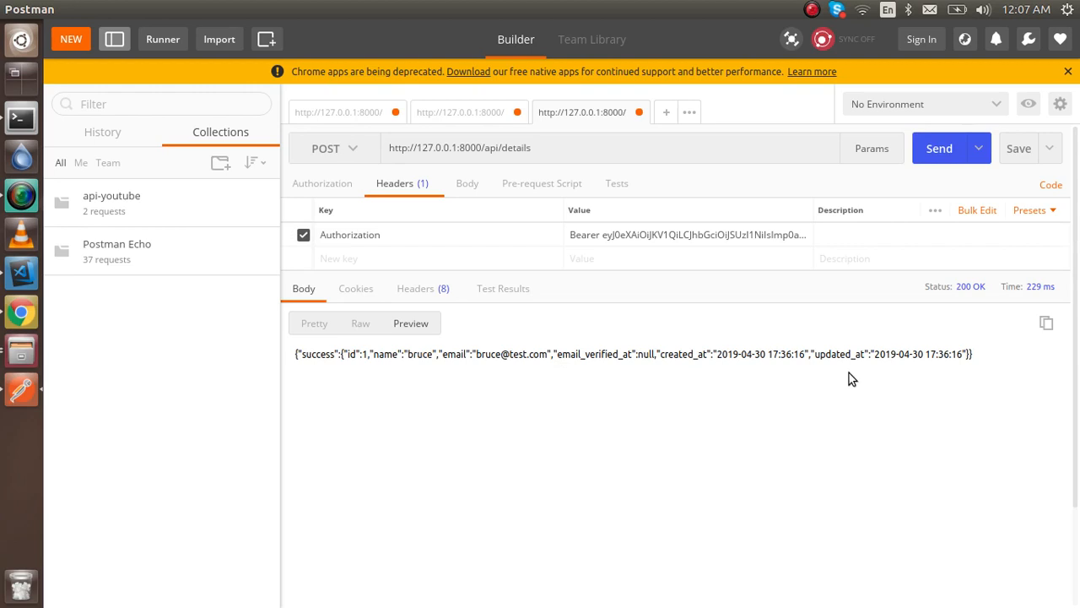
pyautogui.click(314, 323)
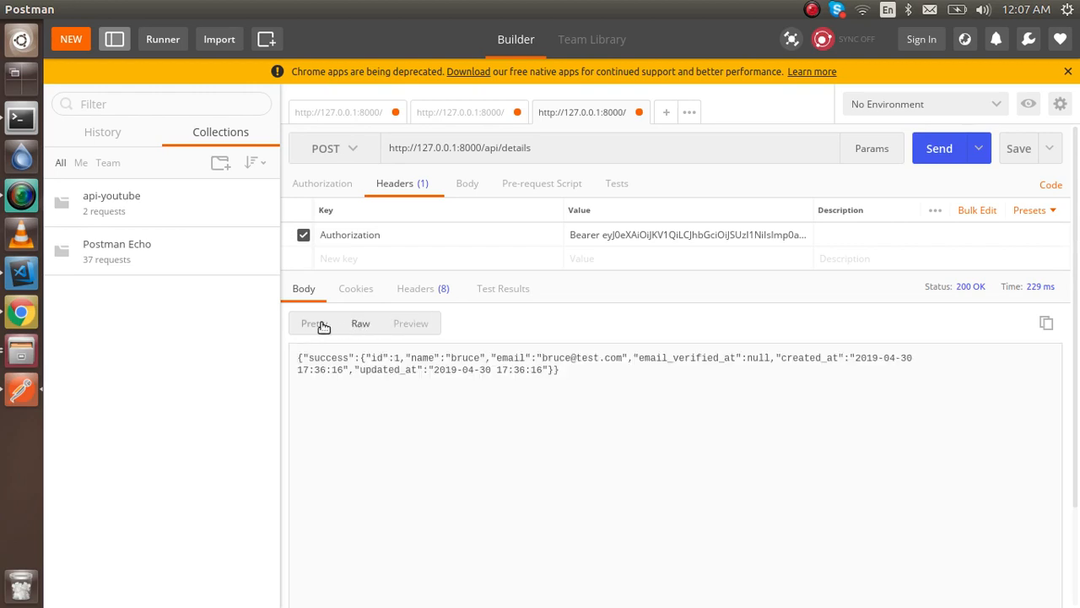
pyautogui.click(314, 324)
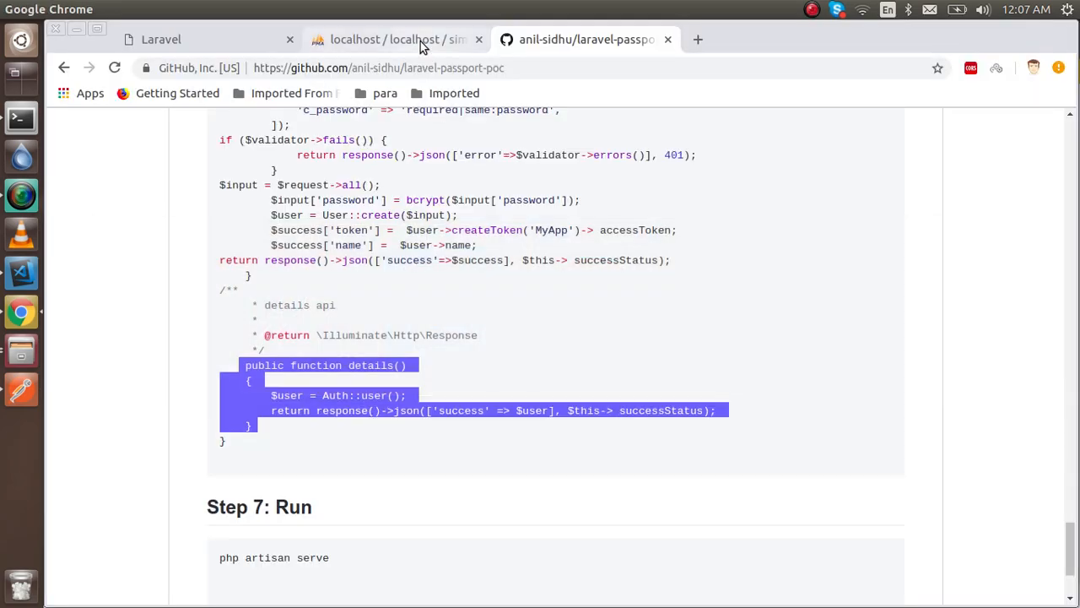
# - Pick the second user's email address from the users table in phpMyAdmin
pyautogui.click(397, 39)
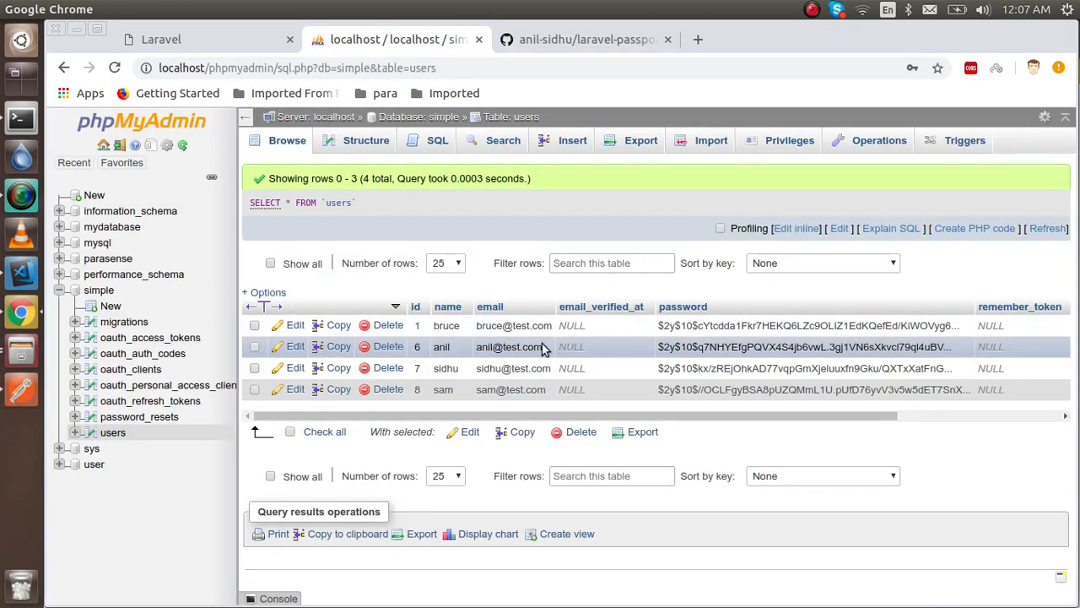
pyautogui.doubleClick(509, 347)
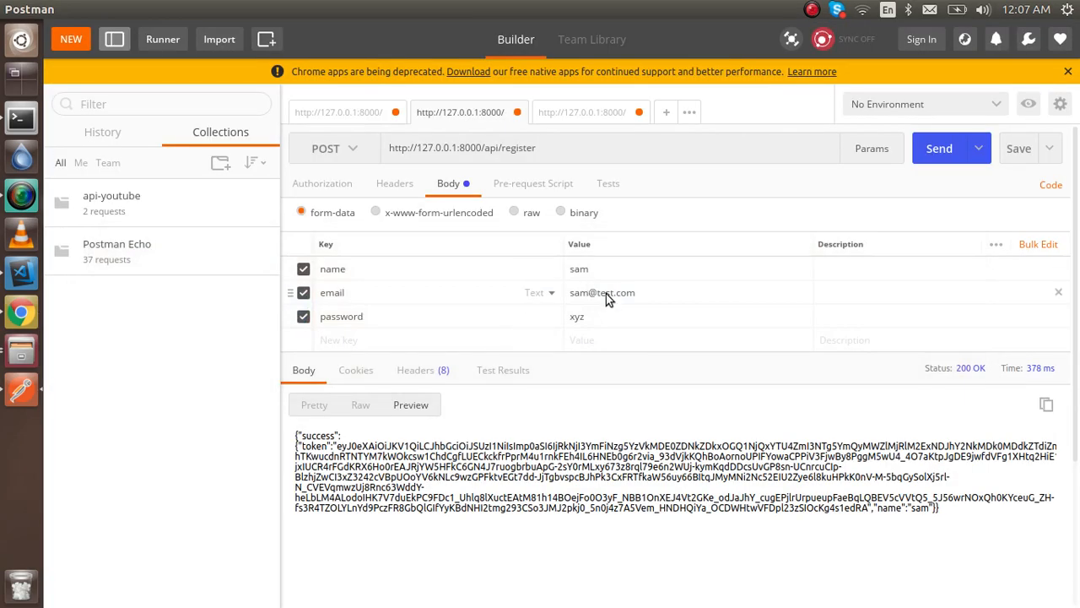
pyautogui.write('anil@test.com')
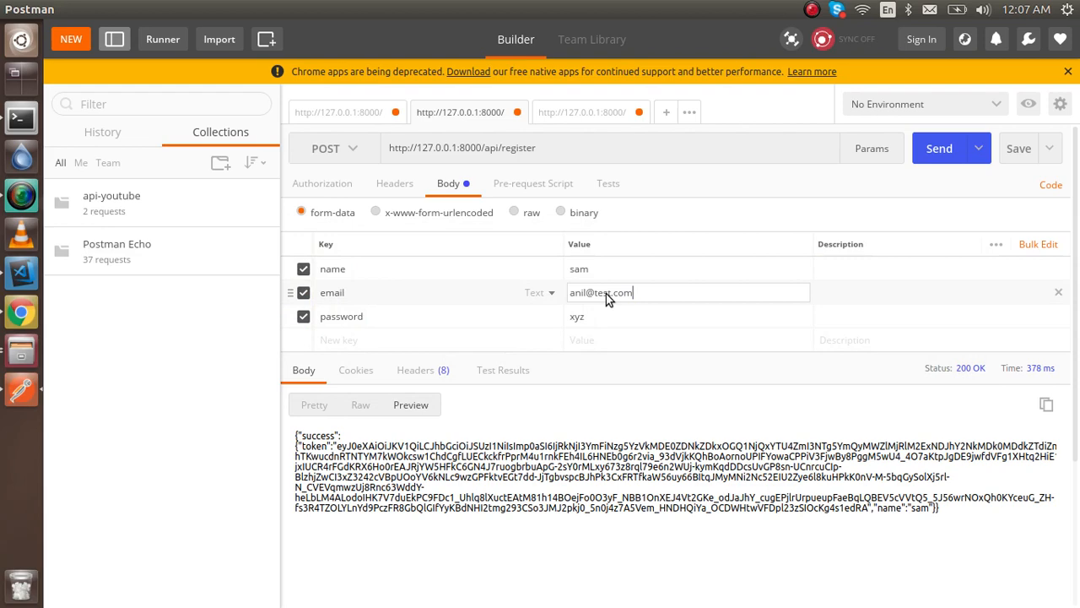
pyautogui.click(939, 148)
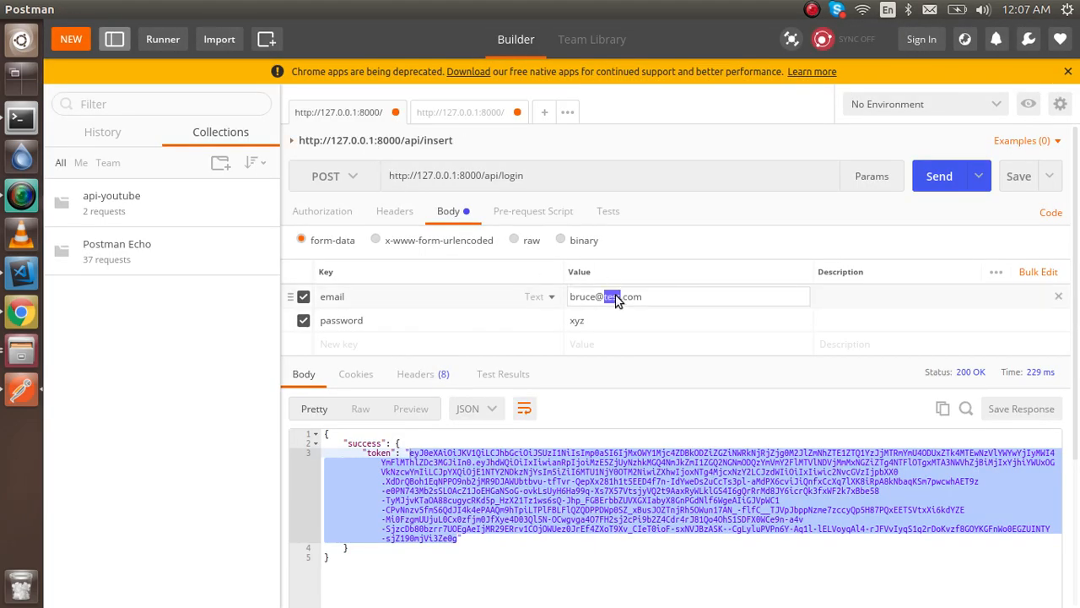
pyautogui.write('anil@test.com')
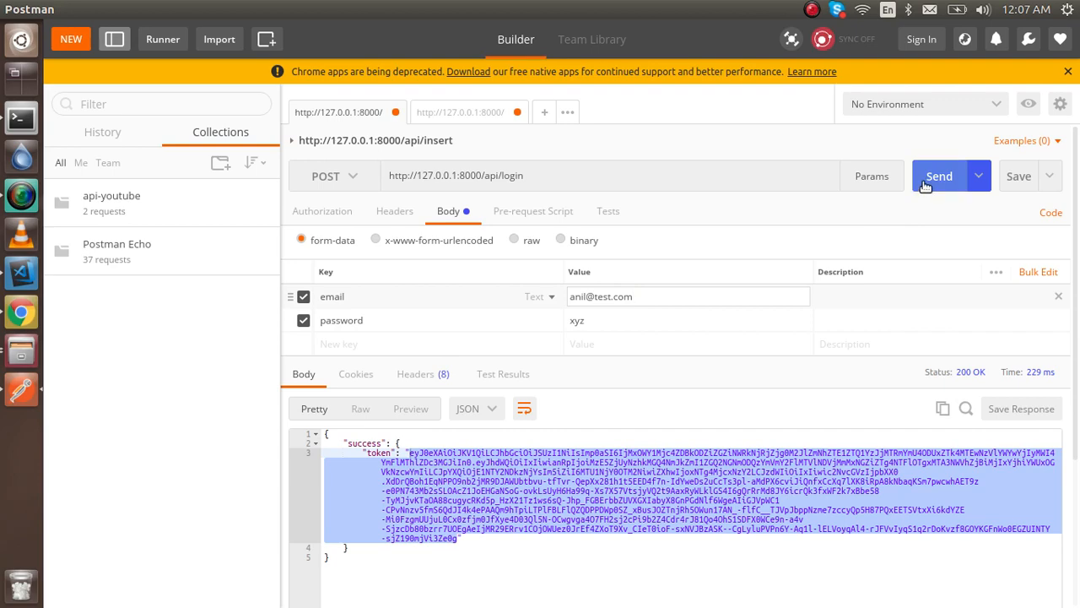
pyautogui.click(939, 176)
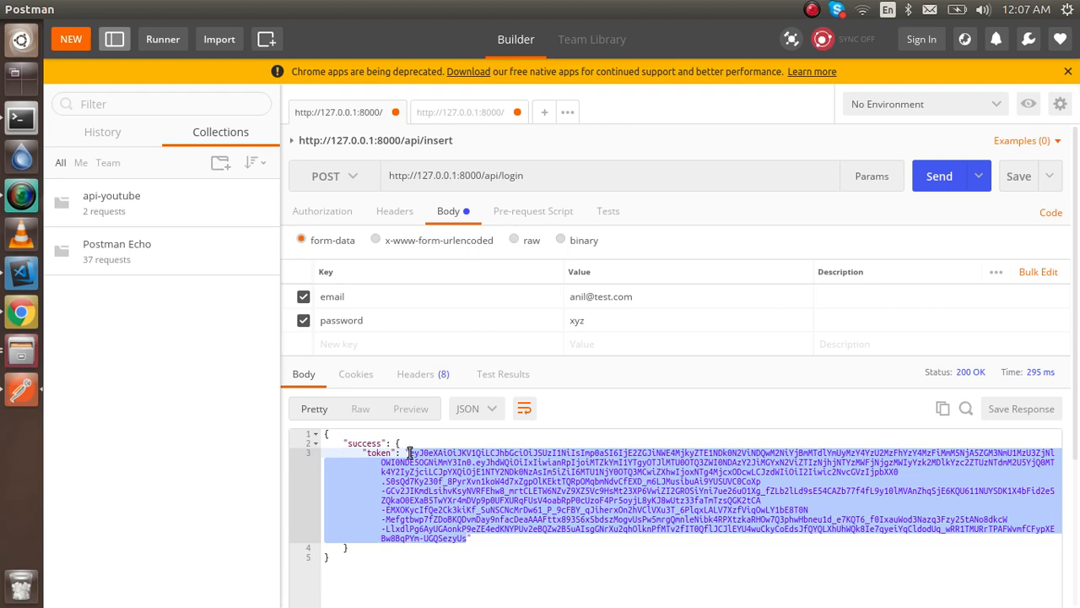
pyautogui.click(460, 112)
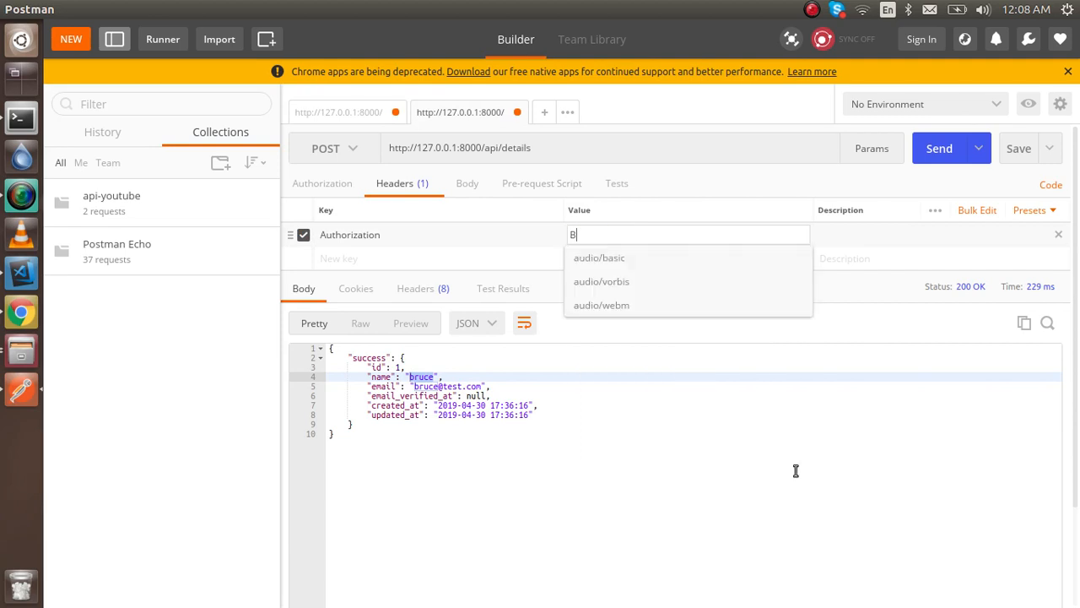
# - Send the details request with Authorization 'Bearer <new token>' for anil
pyautogui.write('earer')
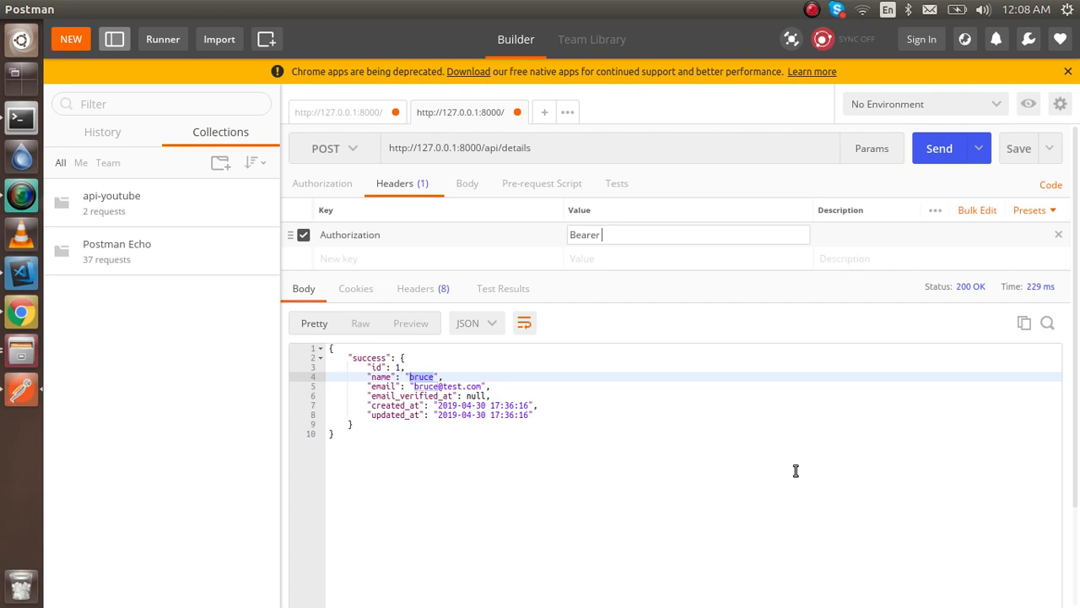
pyautogui.click(939, 147)
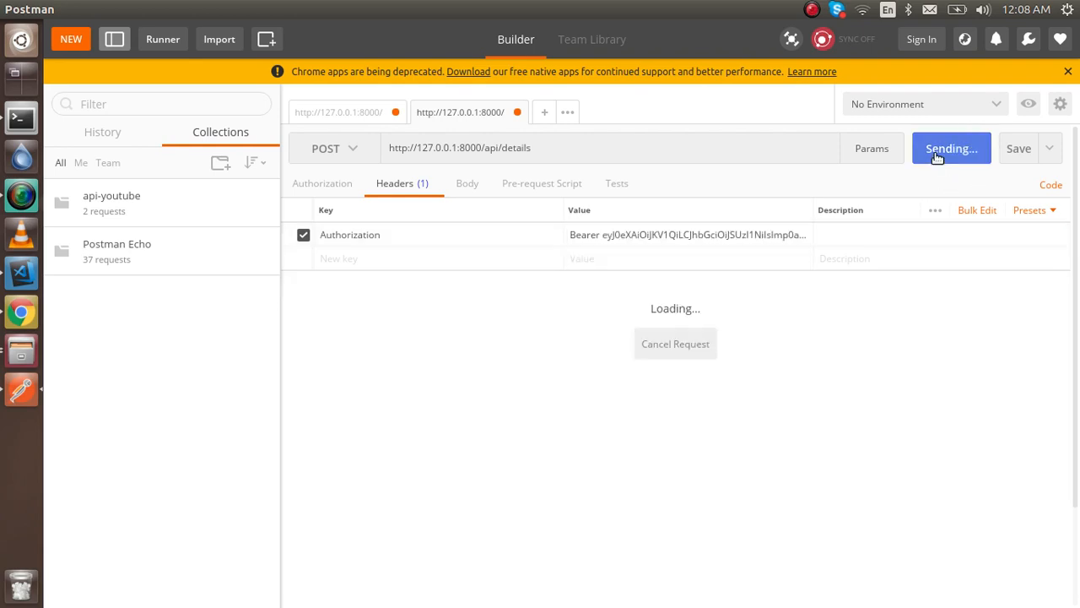
pyautogui.click(951, 148)
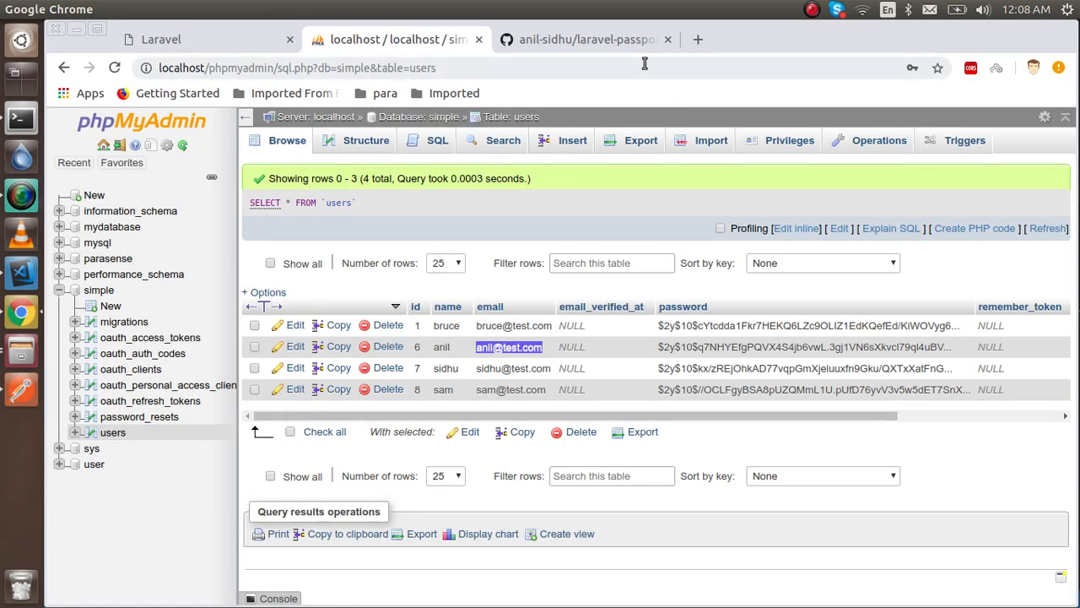
# - Return to the GitHub laravel-passport-poc tutorial showing the details() snippet
pyautogui.click(586, 39)
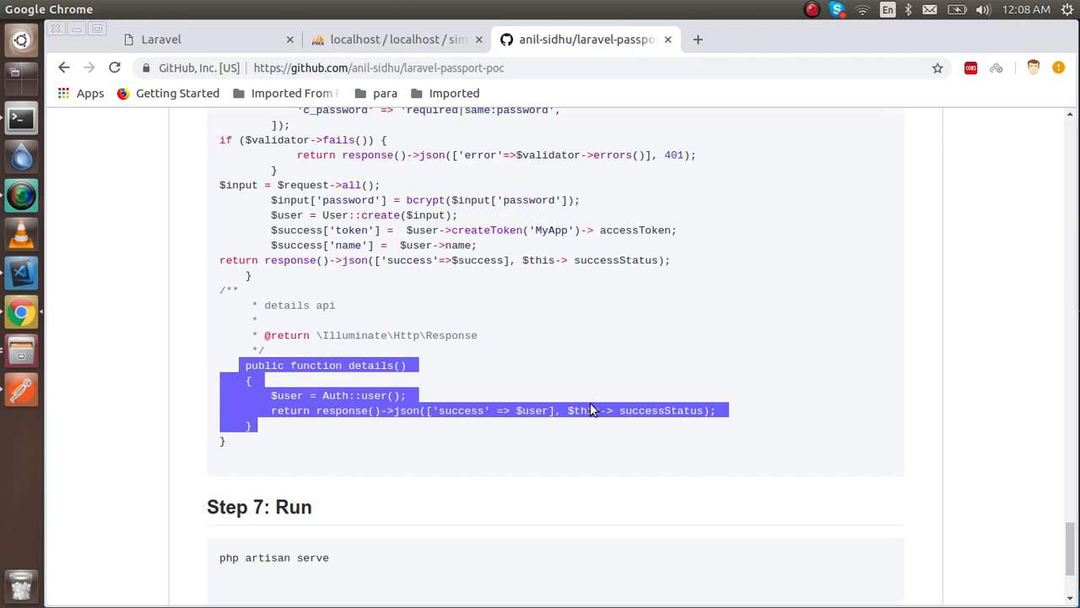
pyautogui.moveTo(490, 363)
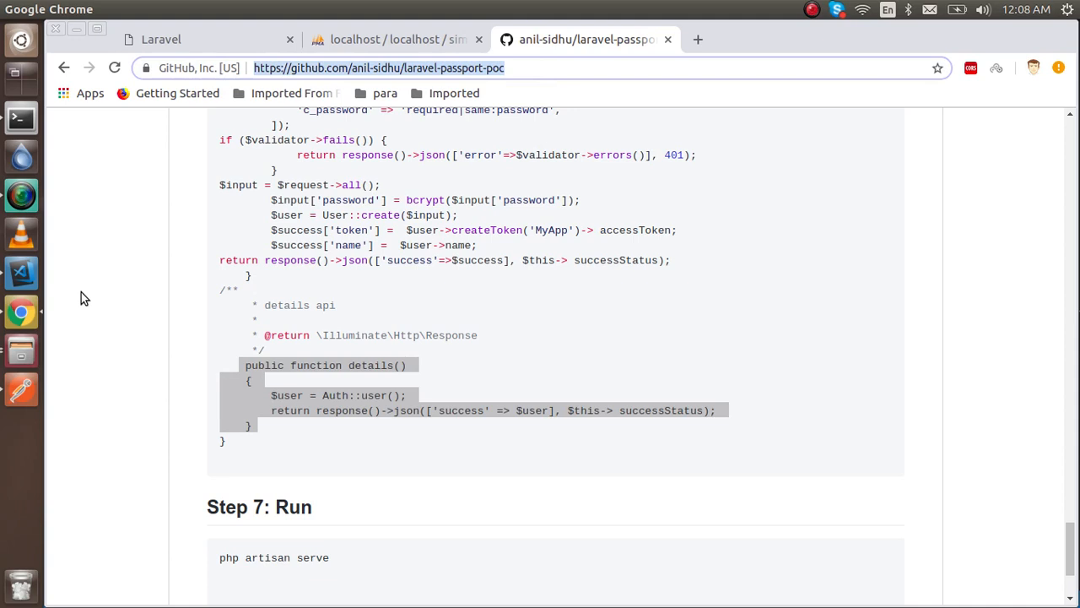
pyautogui.click(811, 9)
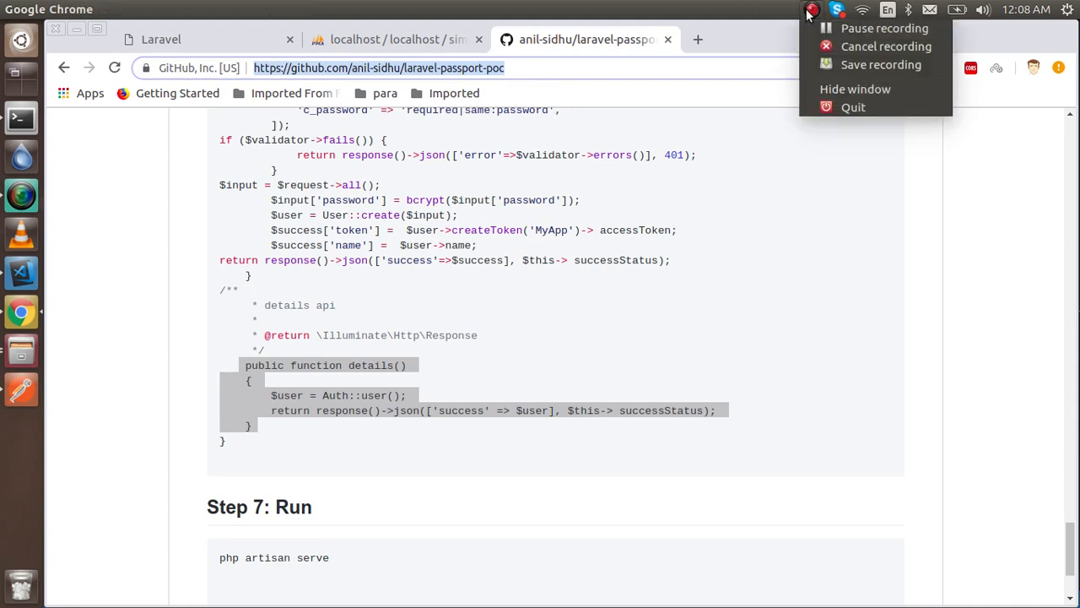